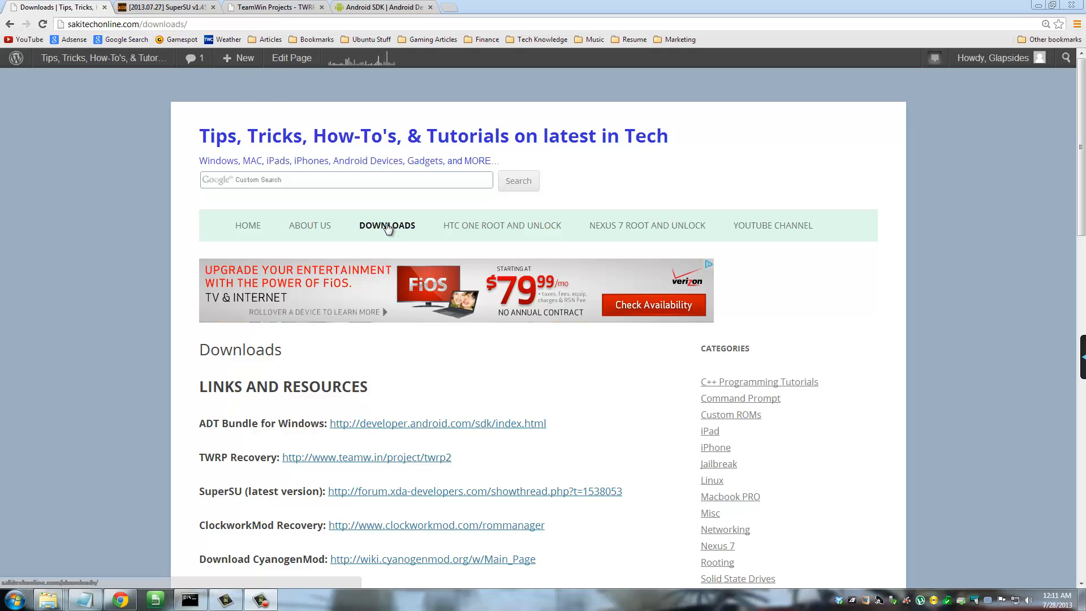
From the downloads links page, reach the ADT Bundle for Windows page and its SDK download terms
{"action": "double_click", "coordinate": [348, 386]}
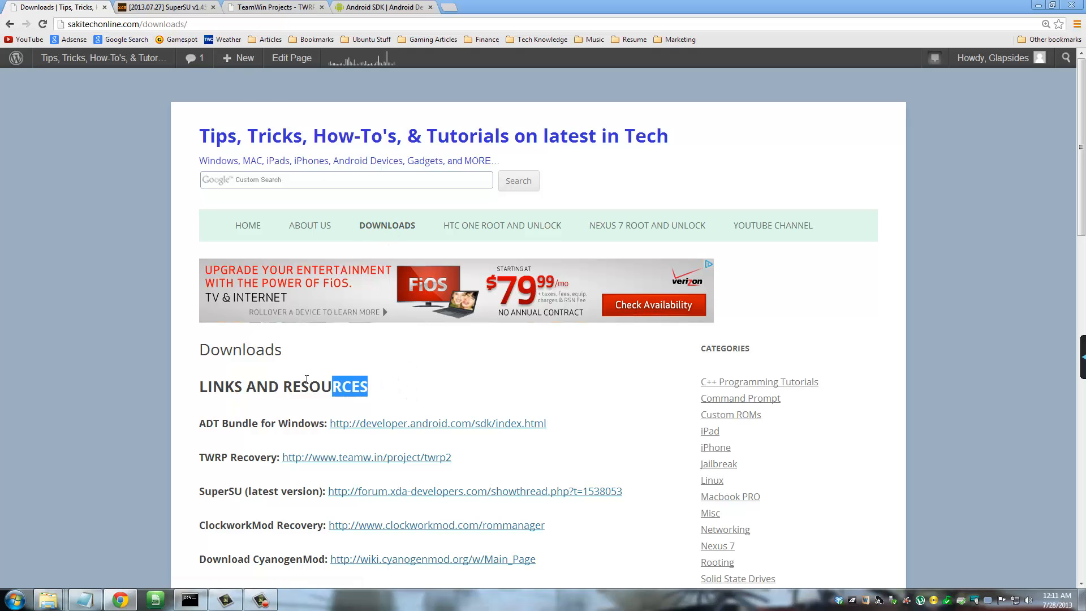
{"action": "scroll", "scroll_direction": "down", "scroll_amount": 3}
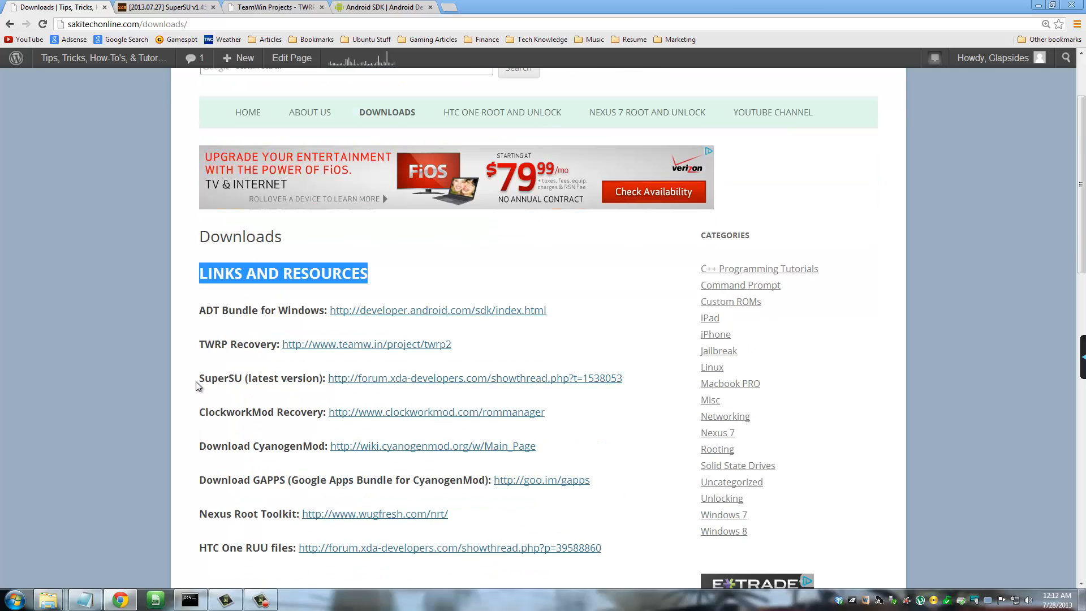
{"action": "mouse_move", "coordinate": [634, 390]}
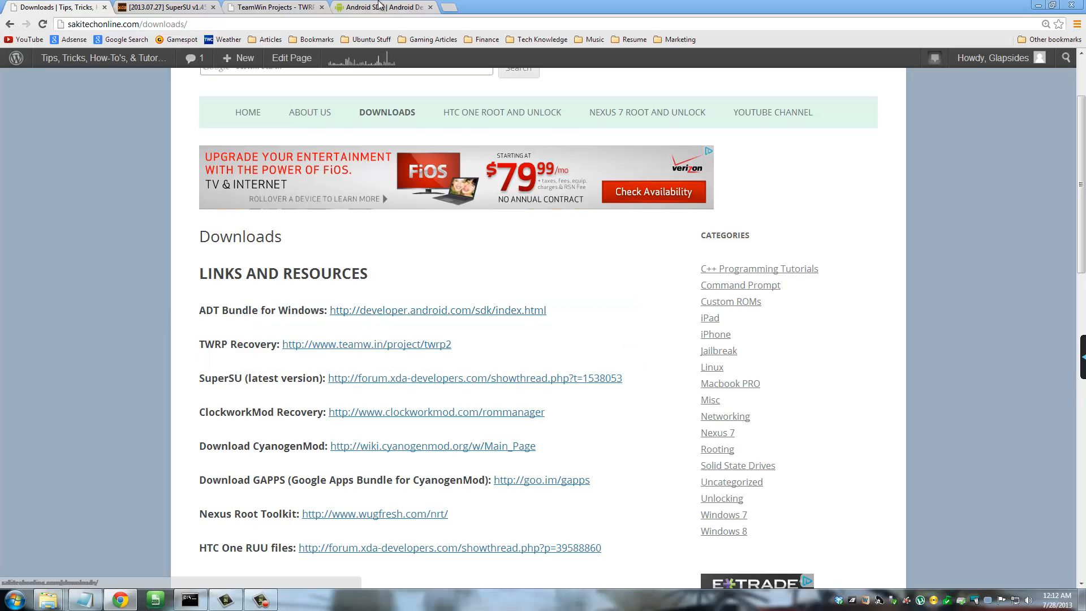
{"action": "left_click", "coordinate": [474, 378]}
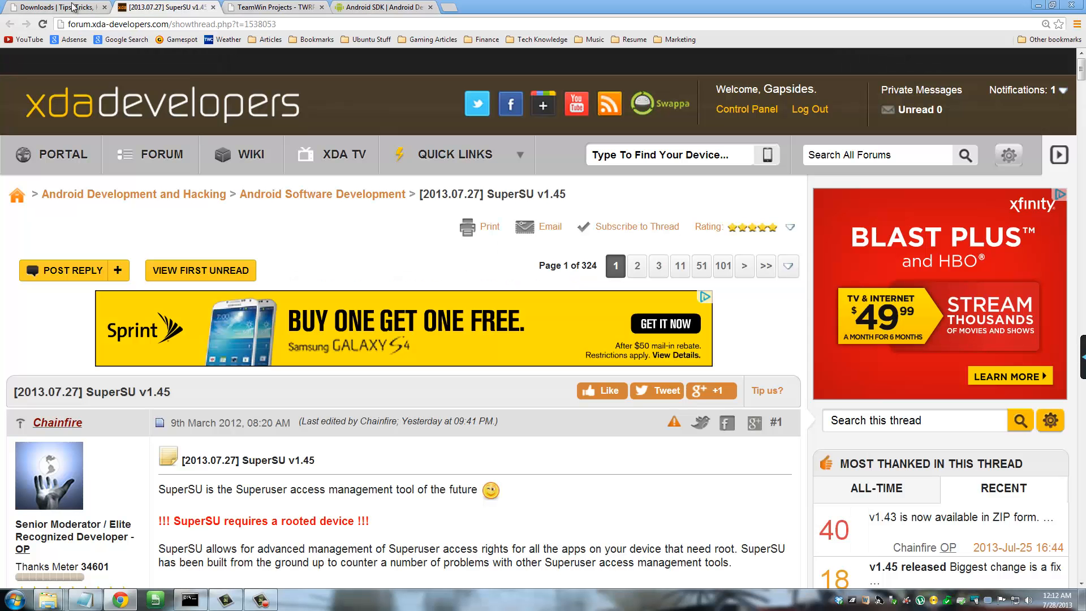
{"action": "left_click", "coordinate": [52, 7]}
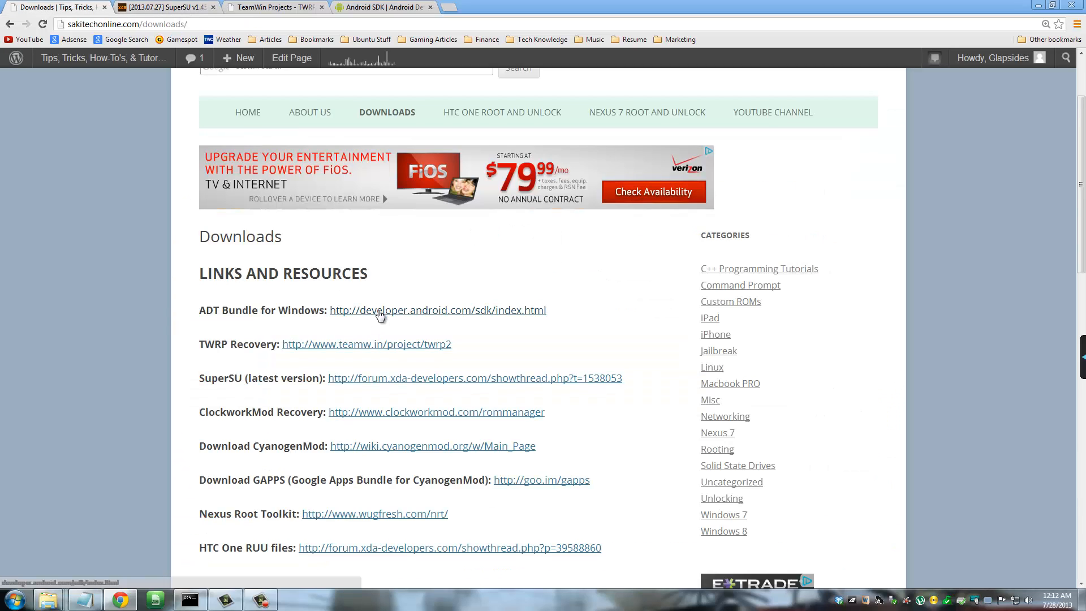
{"action": "left_click", "coordinate": [438, 309]}
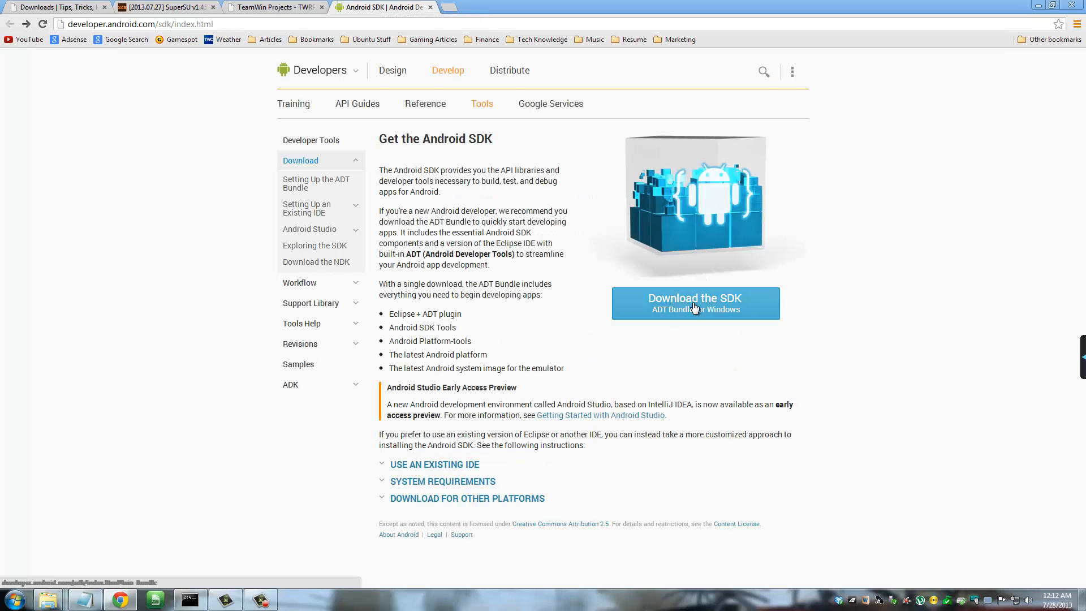
{"action": "left_click", "coordinate": [694, 303]}
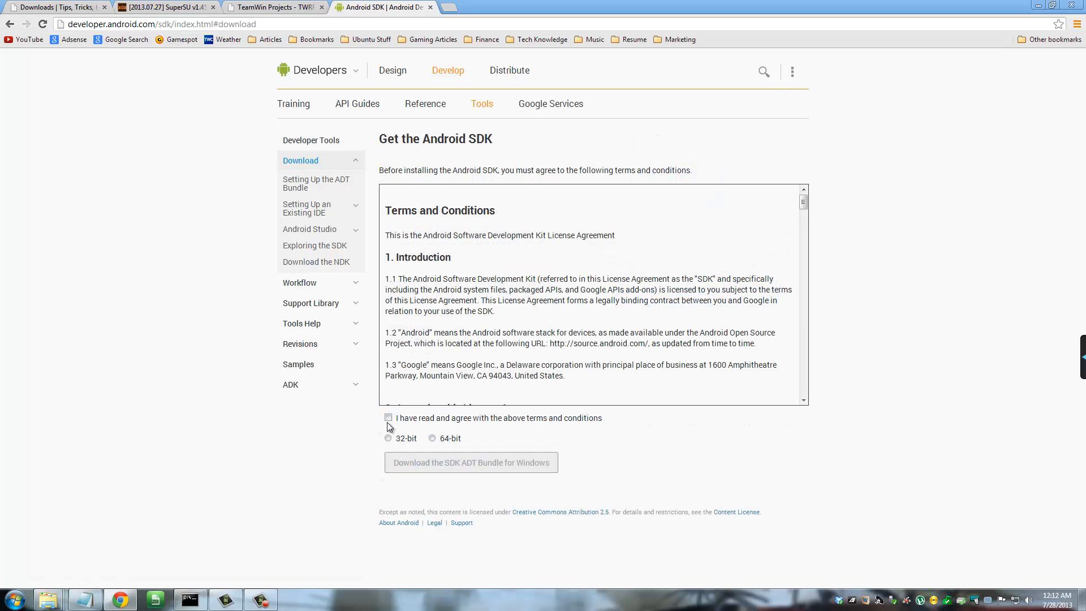
Accept the SDK terms, choose the 64-bit version and start the ADT Bundle download
{"action": "left_click", "coordinate": [388, 417]}
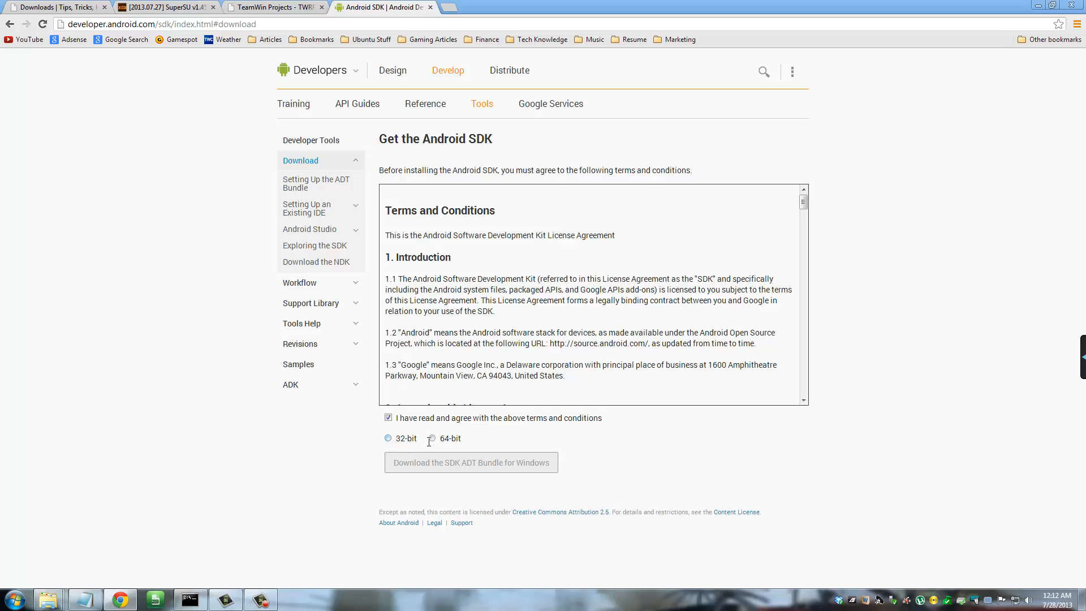
{"action": "left_click", "coordinate": [388, 437]}
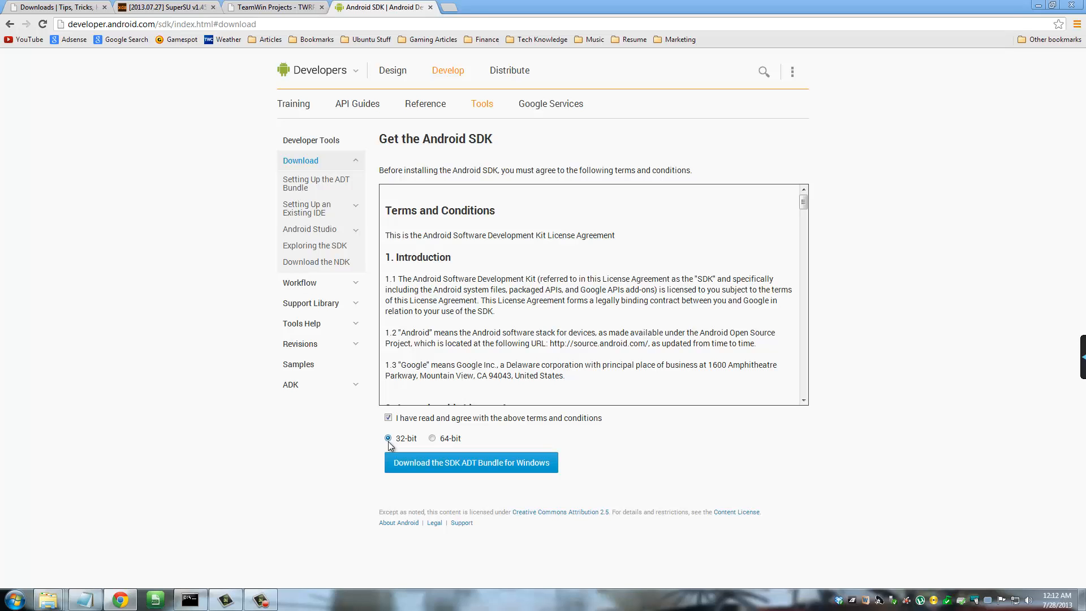
{"action": "mouse_move", "coordinate": [431, 441]}
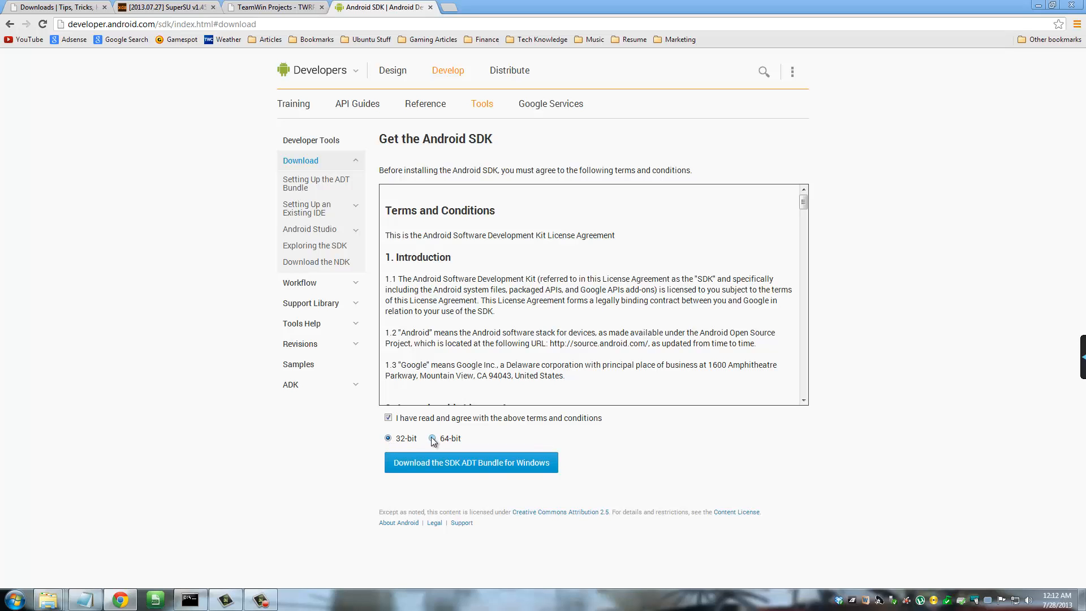
{"action": "left_click", "coordinate": [429, 439]}
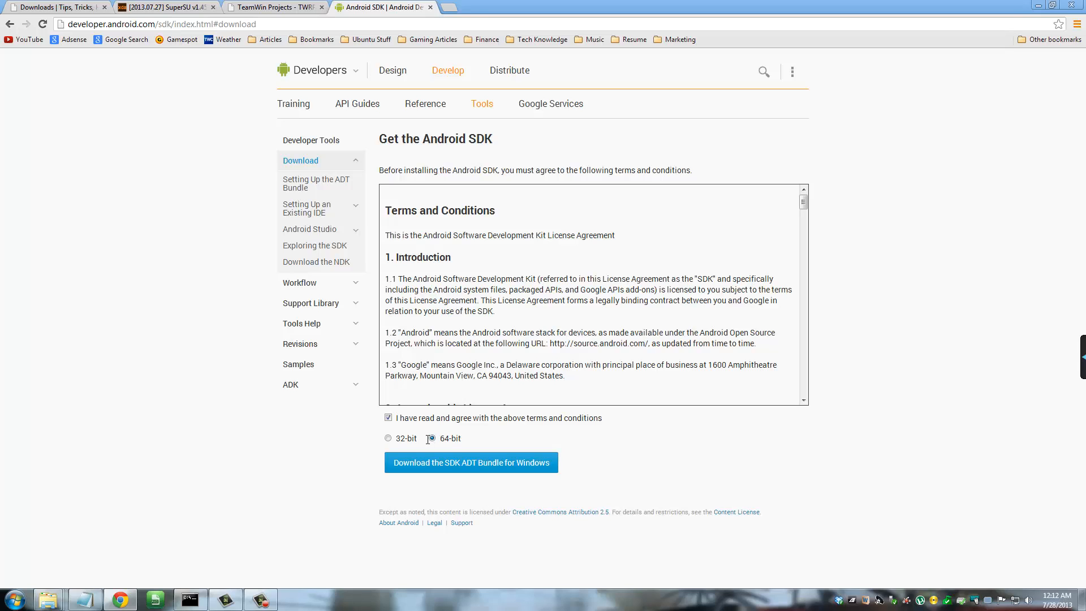
{"action": "left_click", "coordinate": [432, 438]}
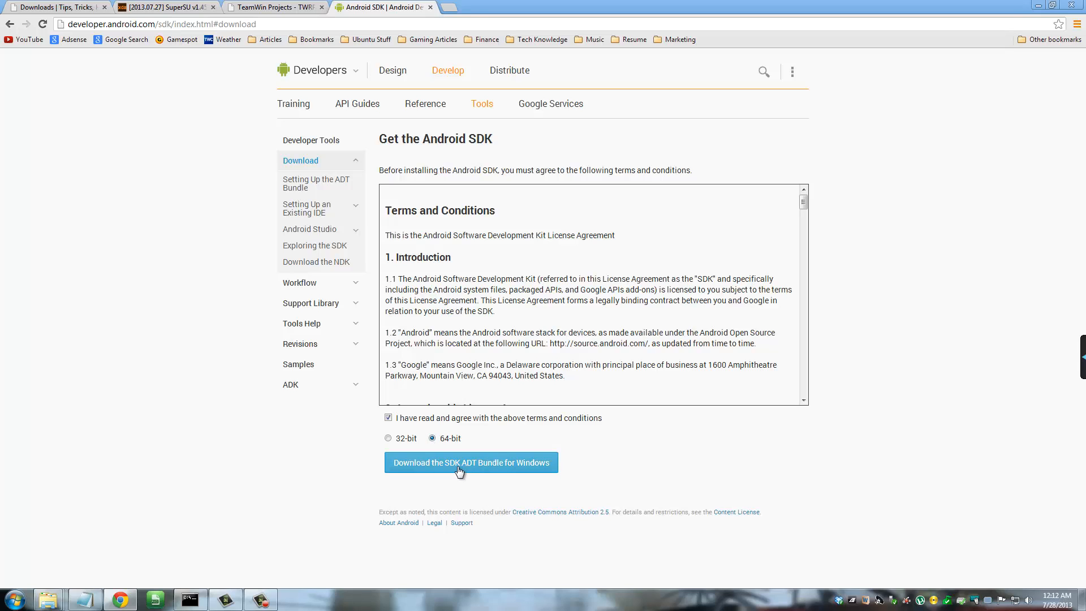
{"action": "left_click", "coordinate": [56, 7]}
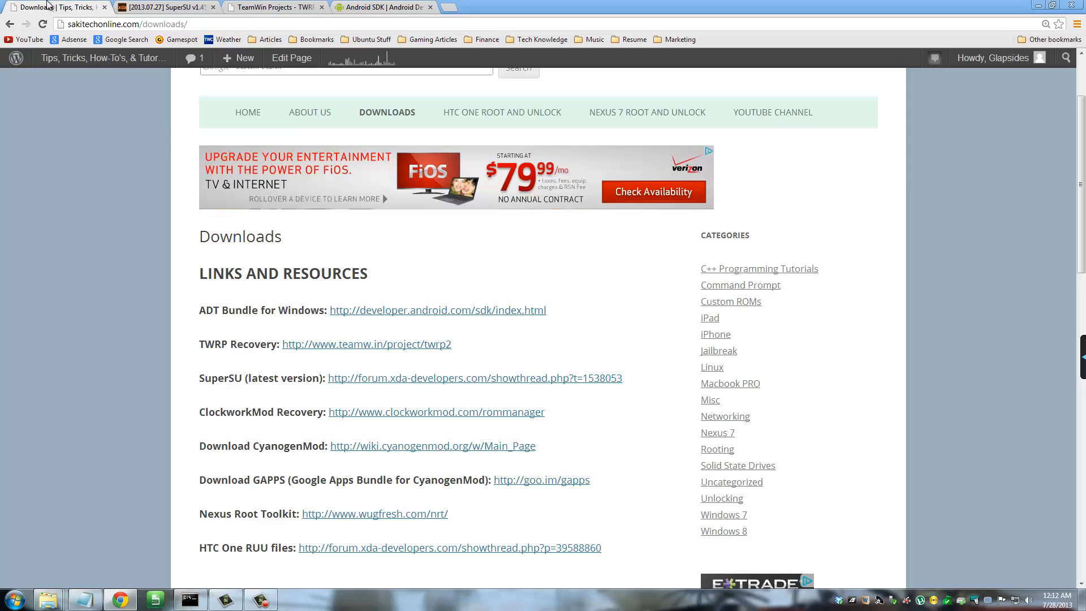
Open the TWRP Recovery project page (teamw.in/project/twrp2) from the downloads list
{"action": "double_click", "coordinate": [212, 344]}
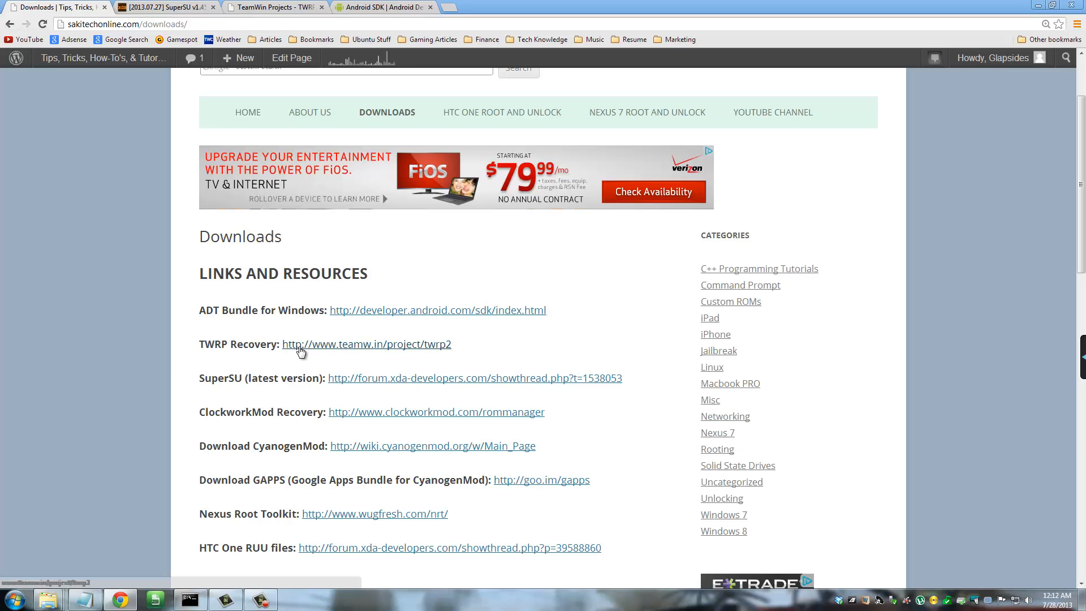
{"action": "left_click", "coordinate": [366, 343]}
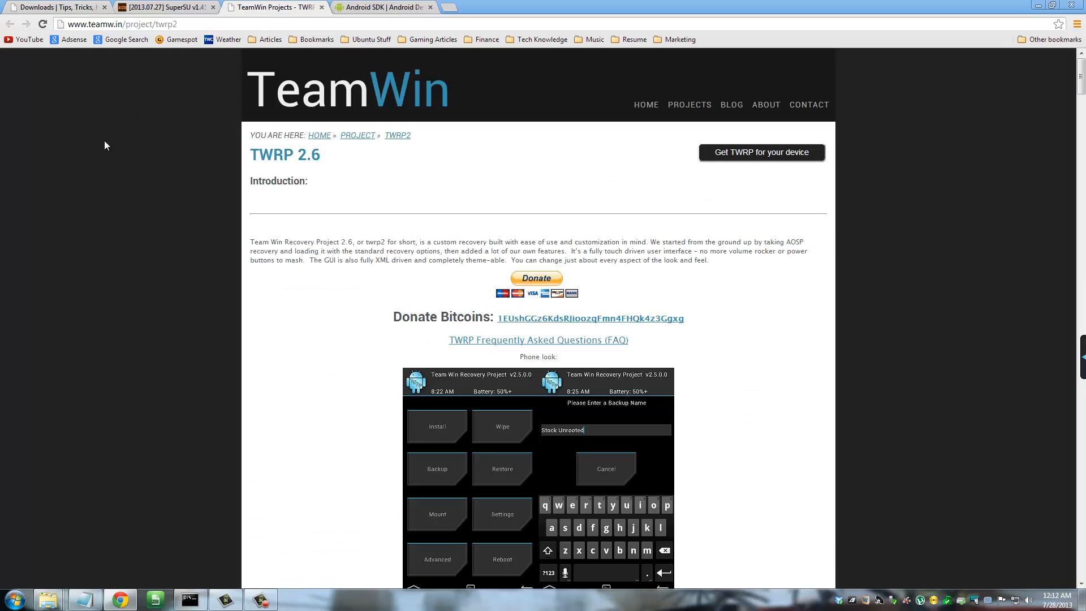
{"action": "mouse_move", "coordinate": [749, 164]}
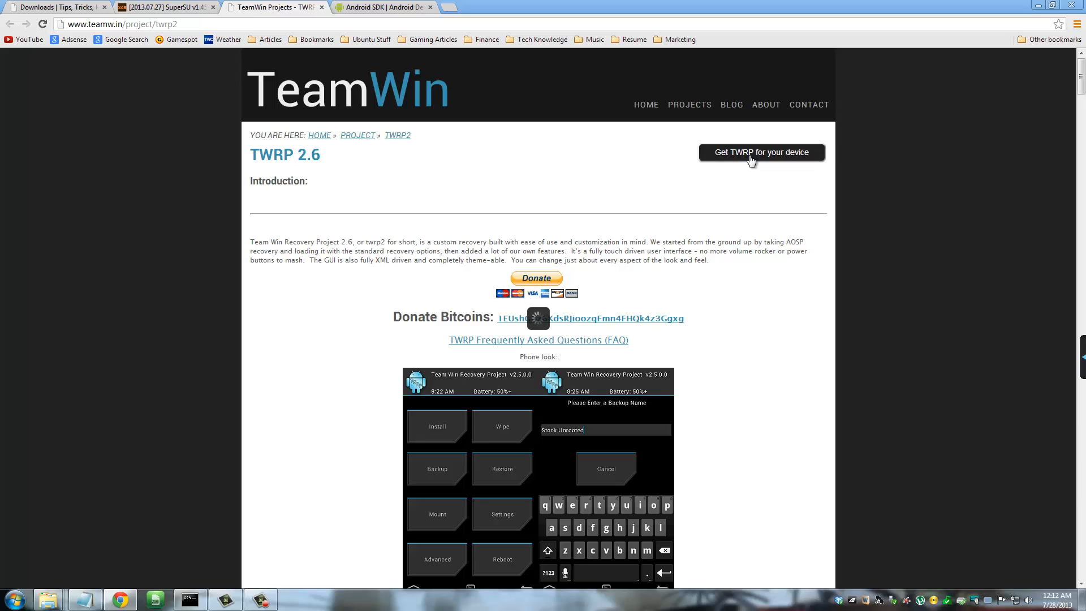
Search 'nexus', open TWRP for Nexus 7 2013 and follow its newest .img download link
{"action": "left_click", "coordinate": [760, 153]}
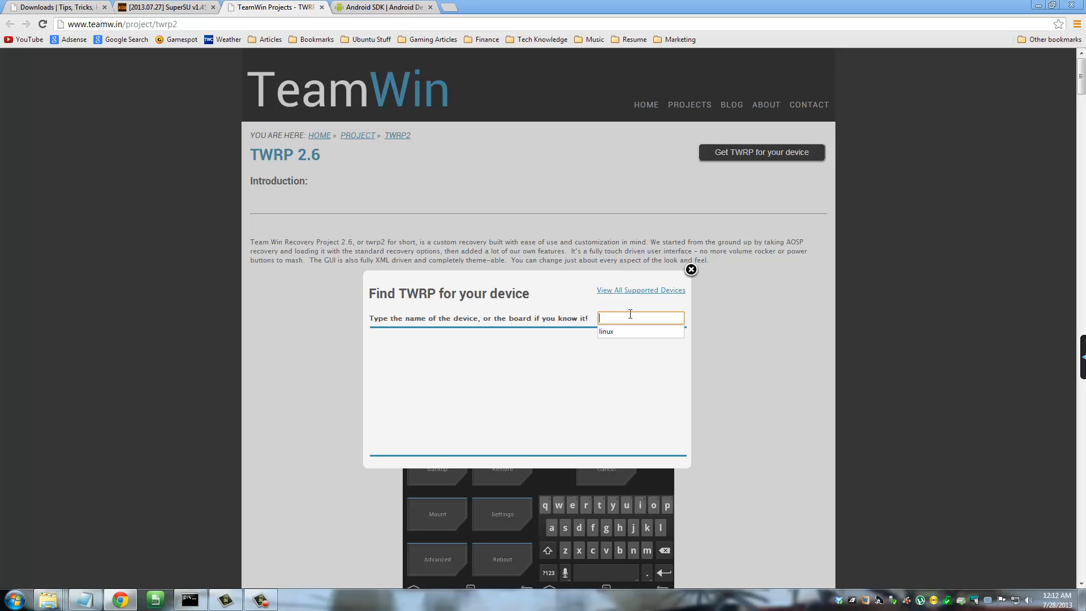
{"action": "type", "text": "nexus"}
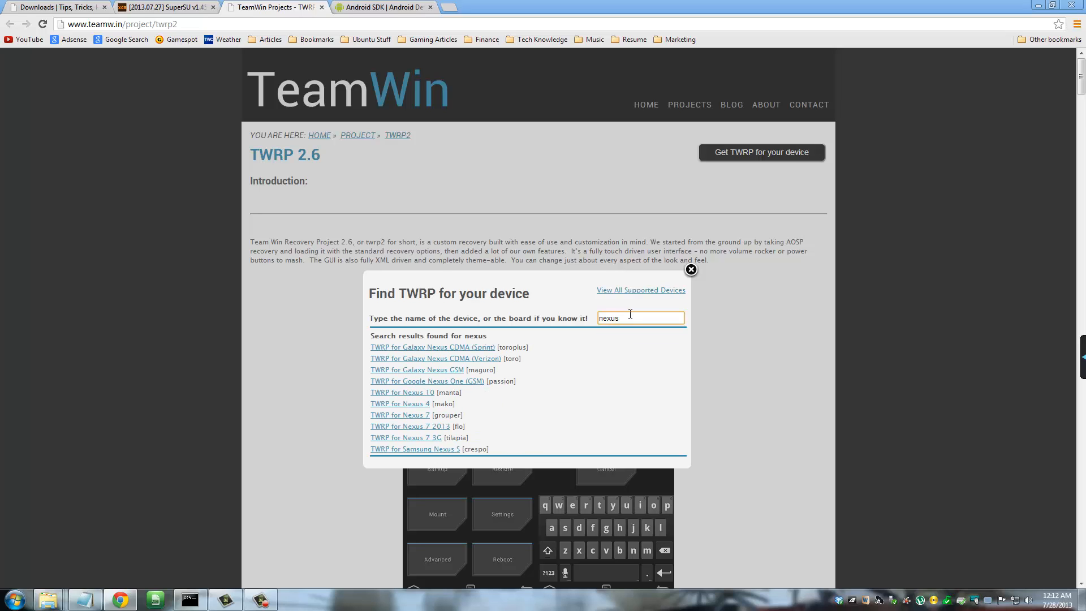
{"action": "mouse_move", "coordinate": [381, 430]}
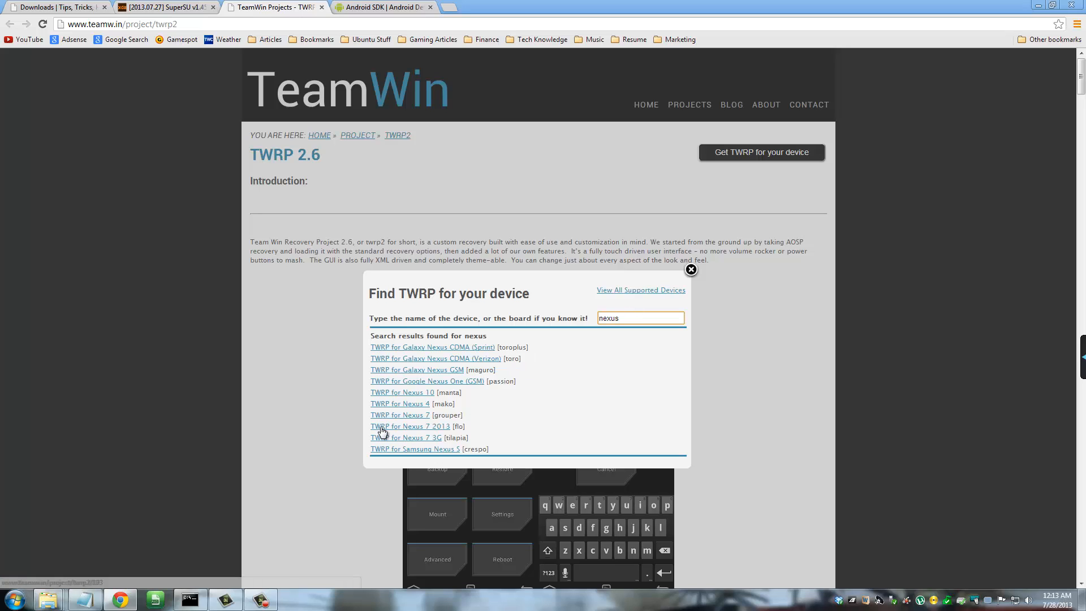
{"action": "mouse_move", "coordinate": [439, 430]}
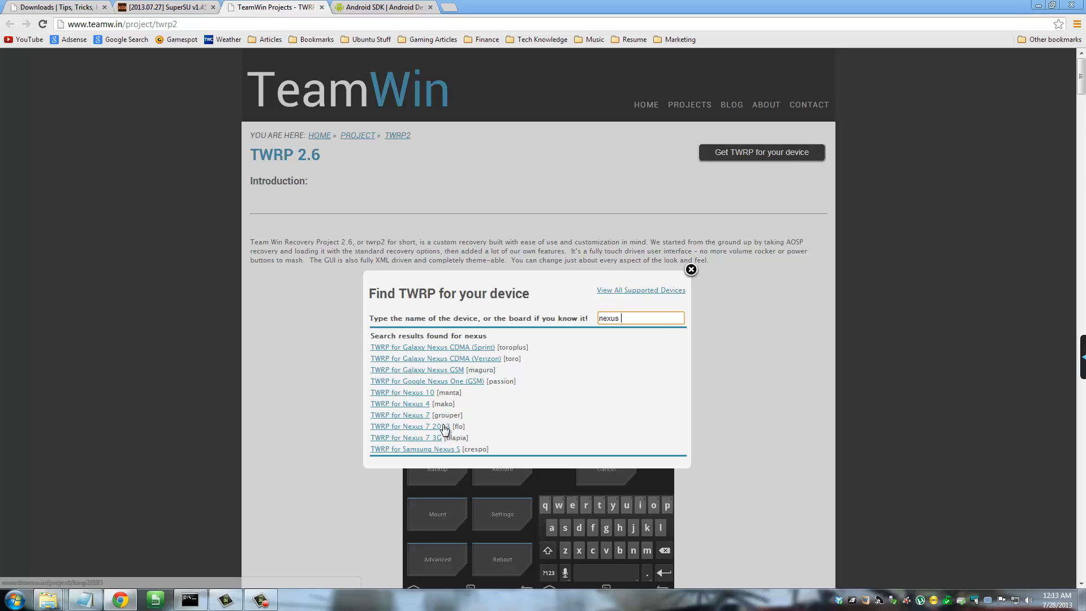
{"action": "left_click", "coordinate": [404, 426]}
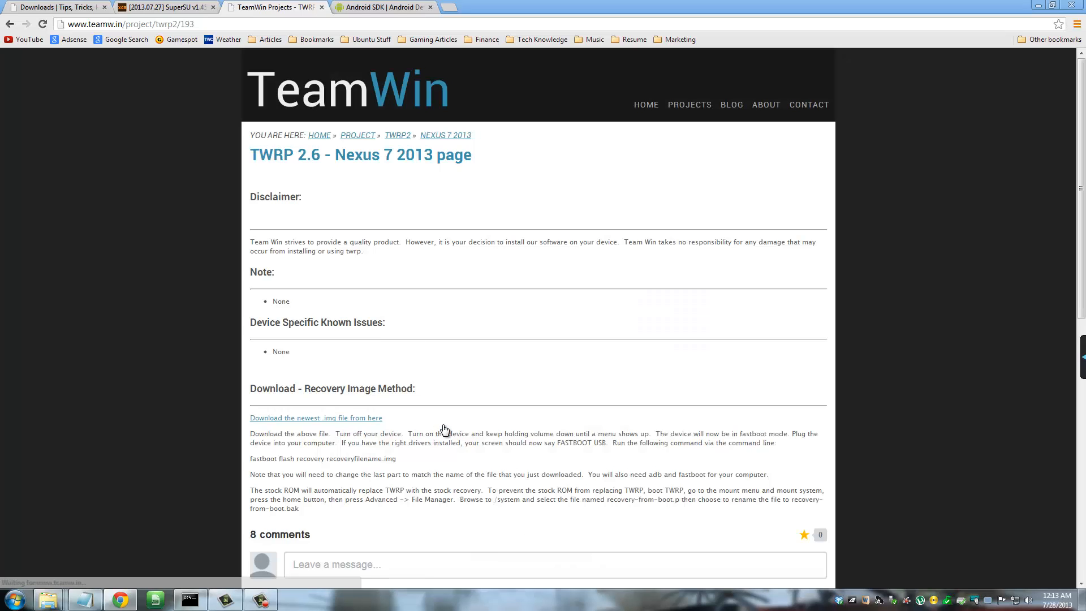
{"action": "mouse_move", "coordinate": [418, 427]}
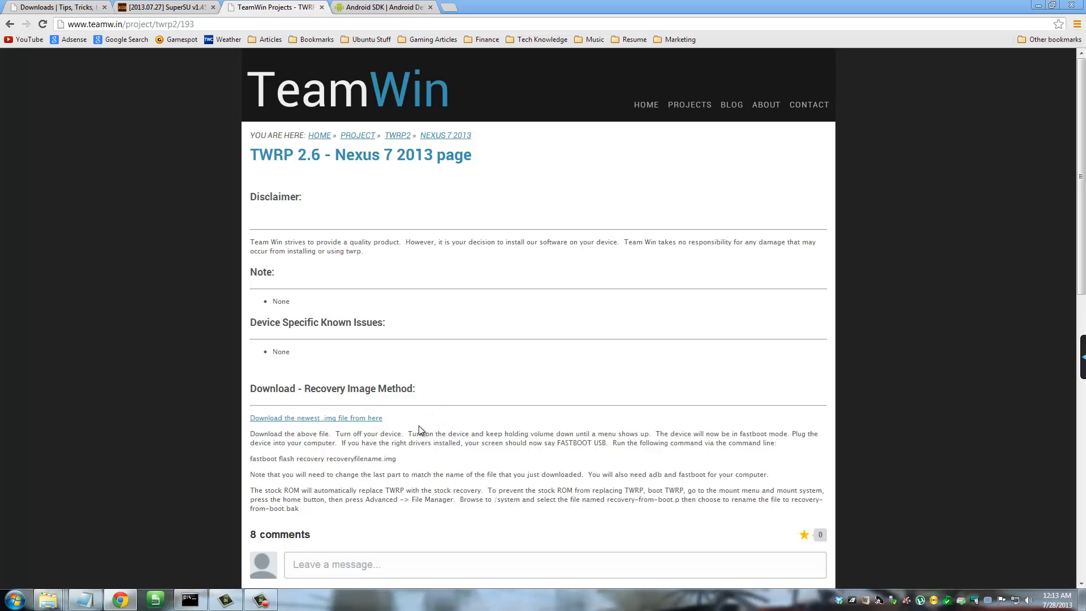
{"action": "double_click", "coordinate": [316, 418]}
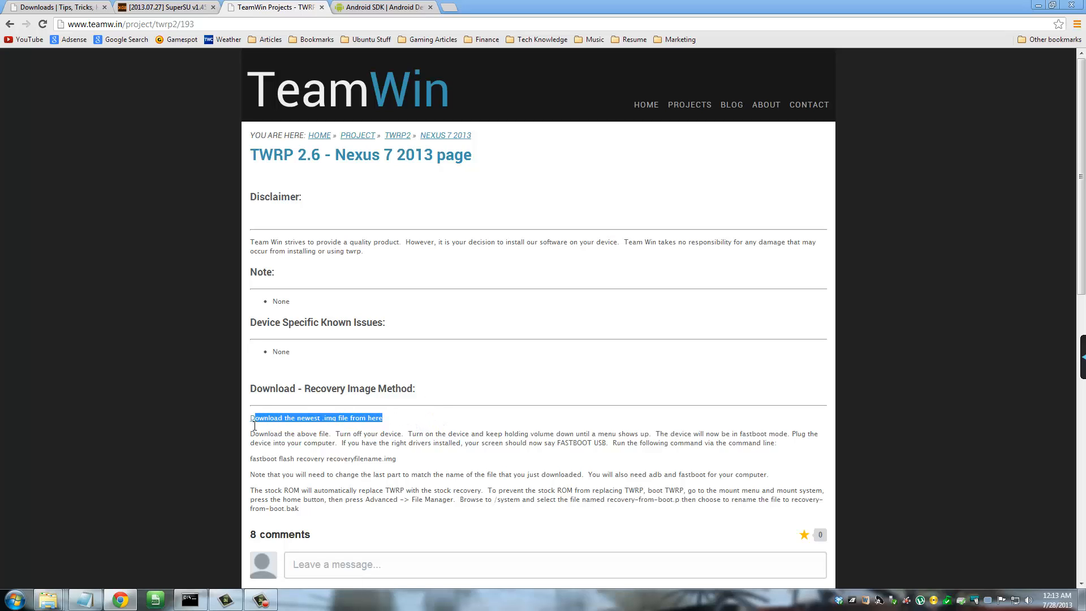
{"action": "mouse_move", "coordinate": [308, 427]}
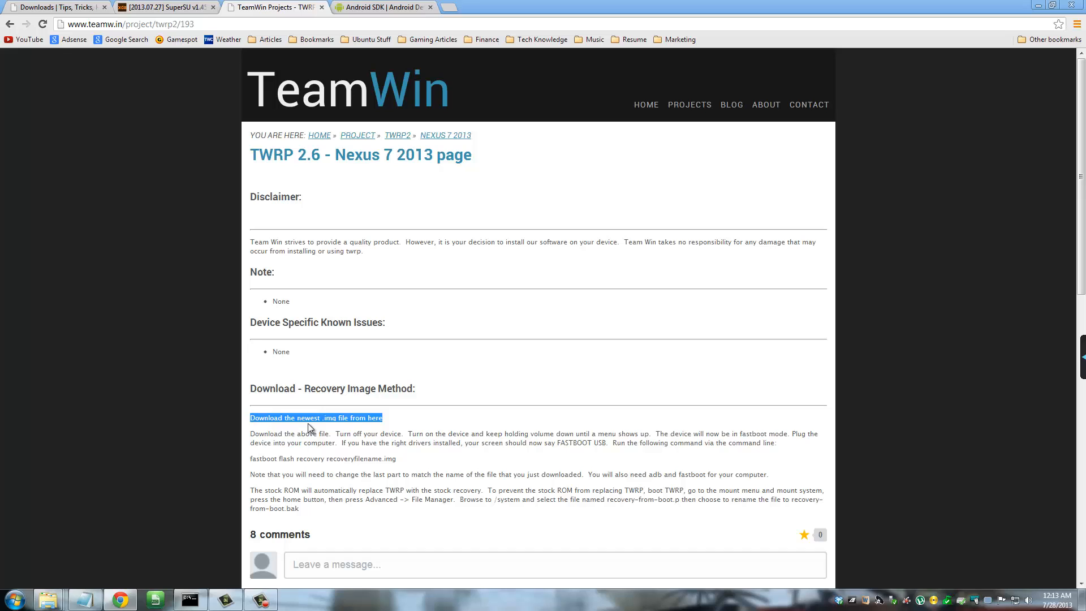
{"action": "left_click", "coordinate": [315, 417]}
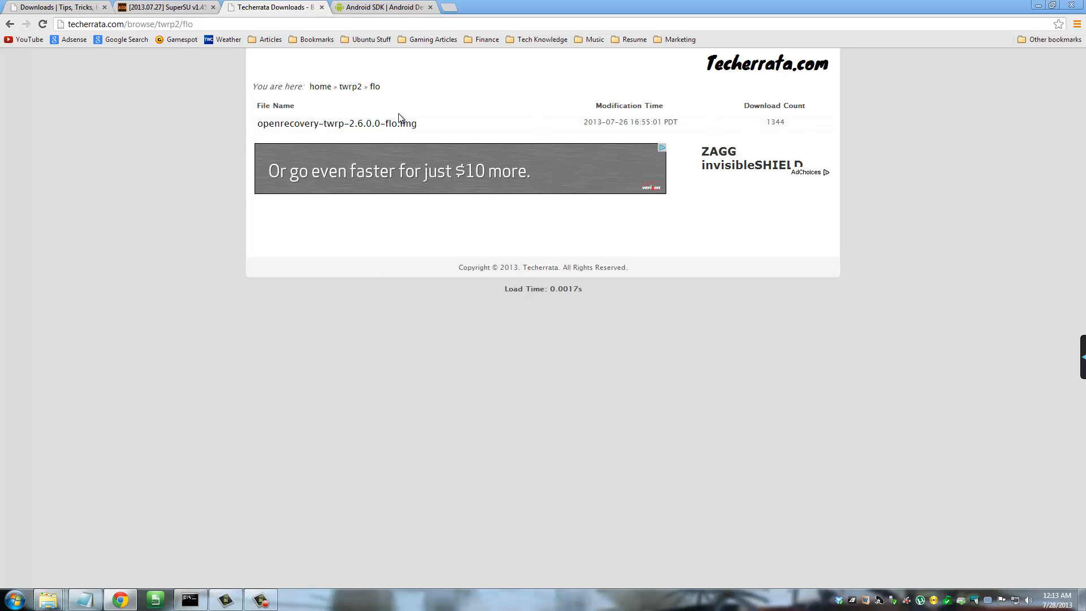
Download openrecovery-twrp-2.6.0.0-flo.img from Techerrata and return to the downloads list's SuperSU entry
{"action": "left_click", "coordinate": [337, 123]}
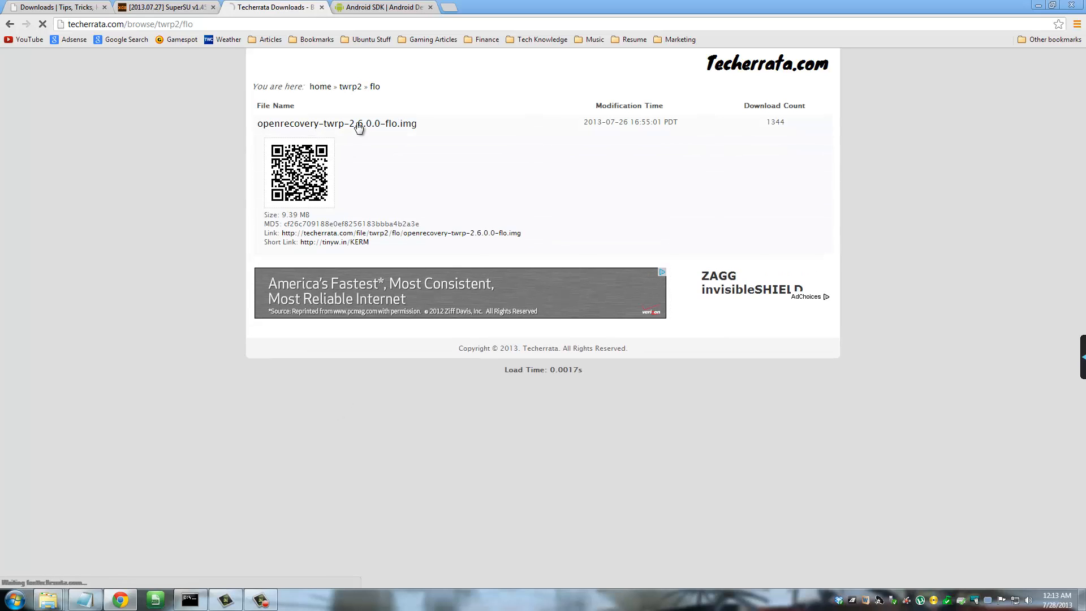
{"action": "left_click", "coordinate": [337, 124]}
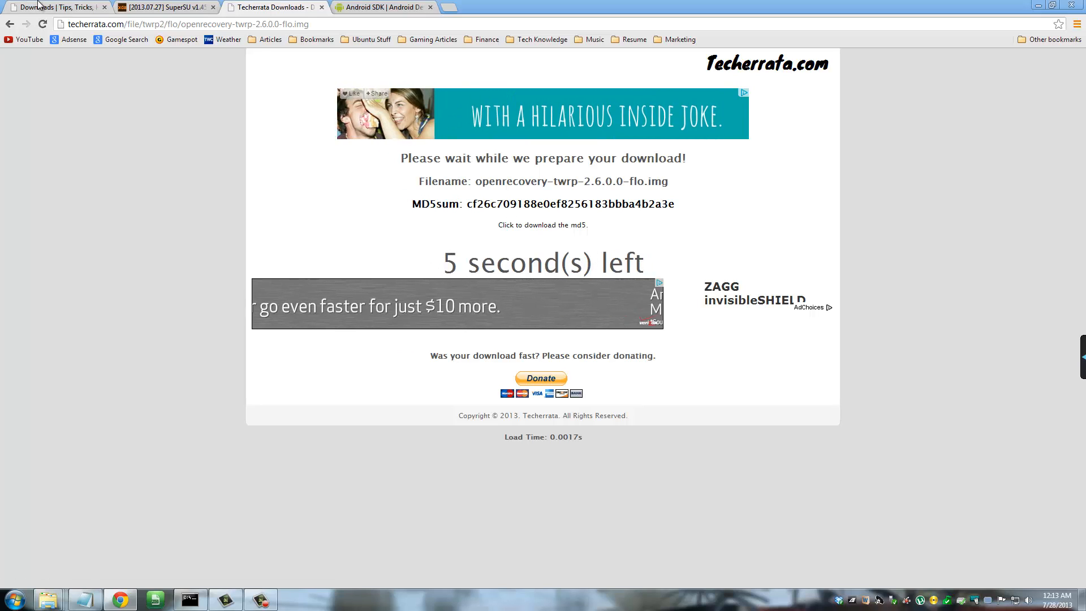
{"action": "left_click", "coordinate": [52, 8]}
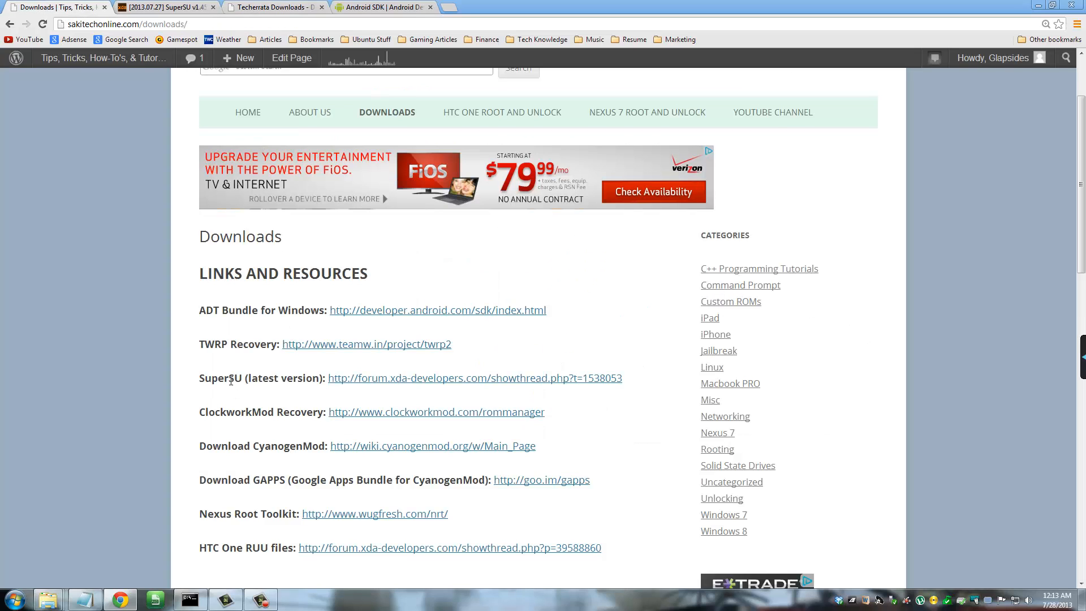
{"action": "double_click", "coordinate": [218, 378]}
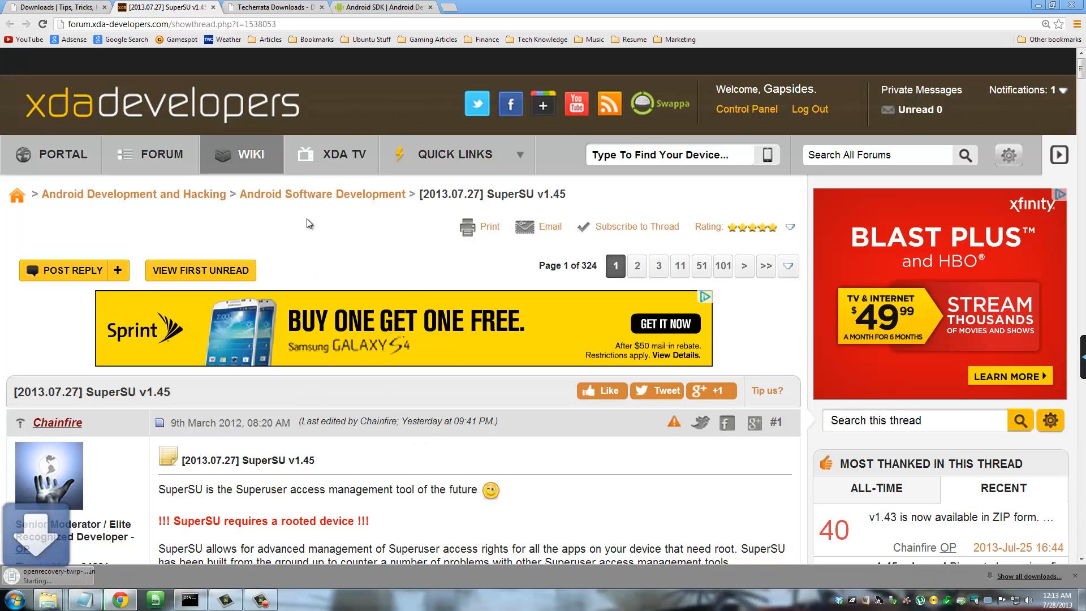
Scroll the XDA SuperSU thread to Download and open the download.chainfire.eu/supersu link
{"action": "scroll", "scroll_direction": "down", "scroll_amount": 3}
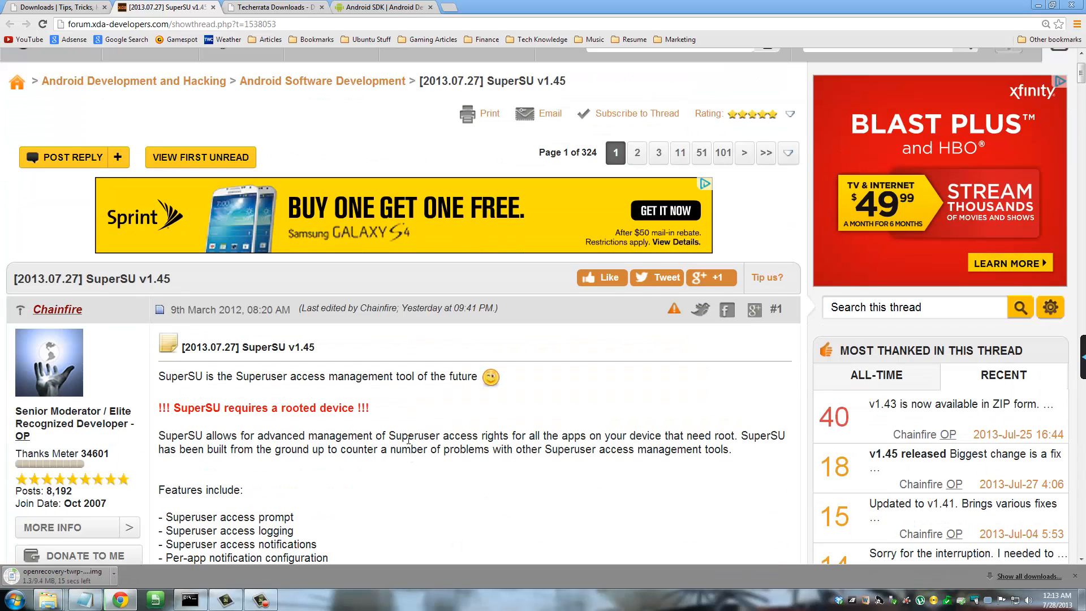
{"action": "scroll", "scroll_direction": "down", "scroll_amount": 3}
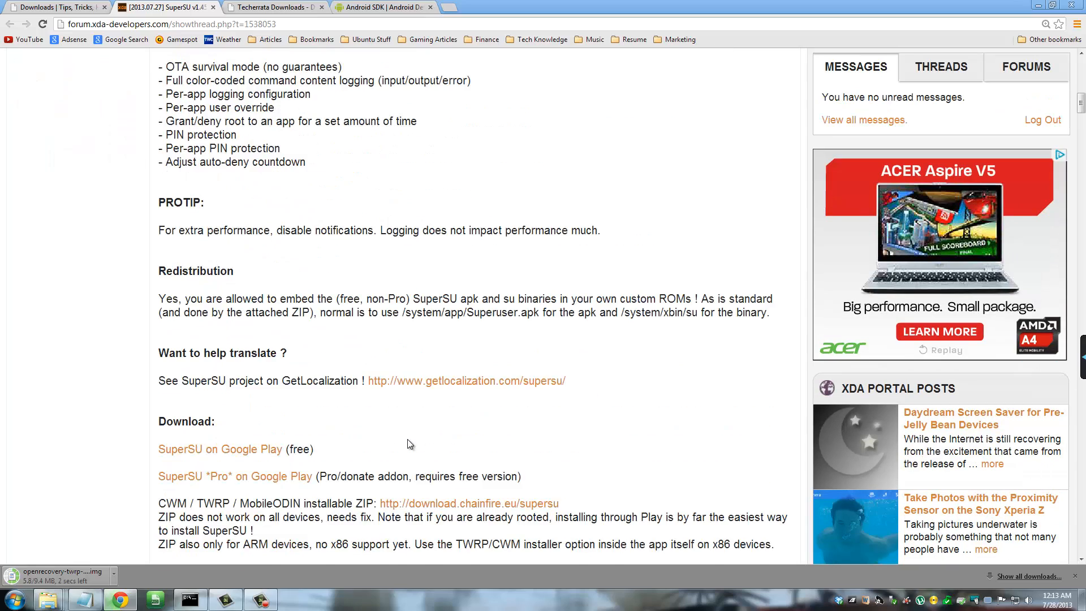
{"action": "scroll", "scroll_direction": "down", "scroll_amount": 3}
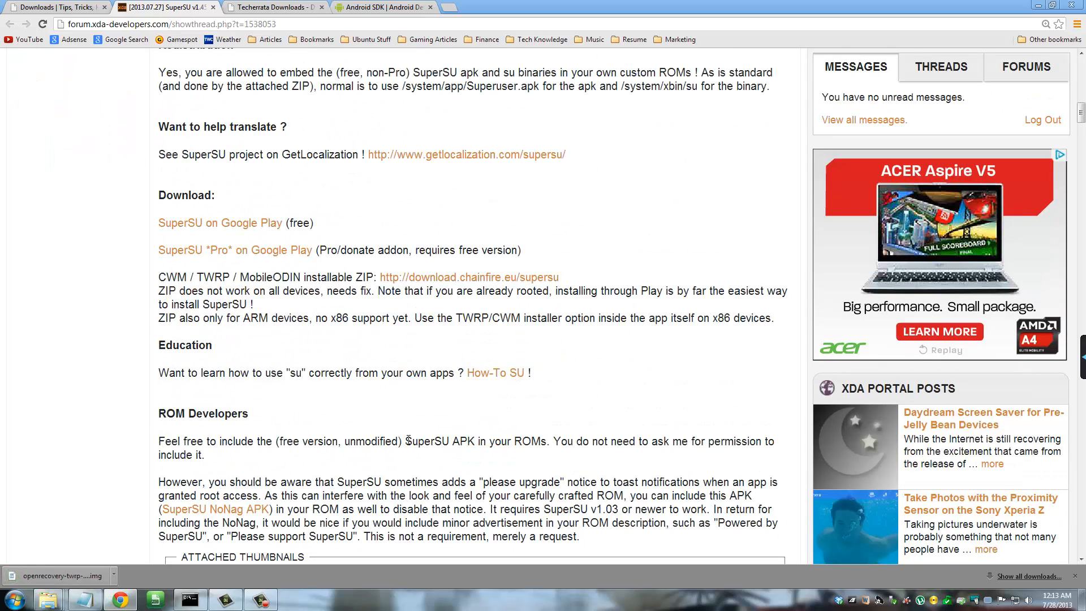
{"action": "mouse_move", "coordinate": [365, 294]}
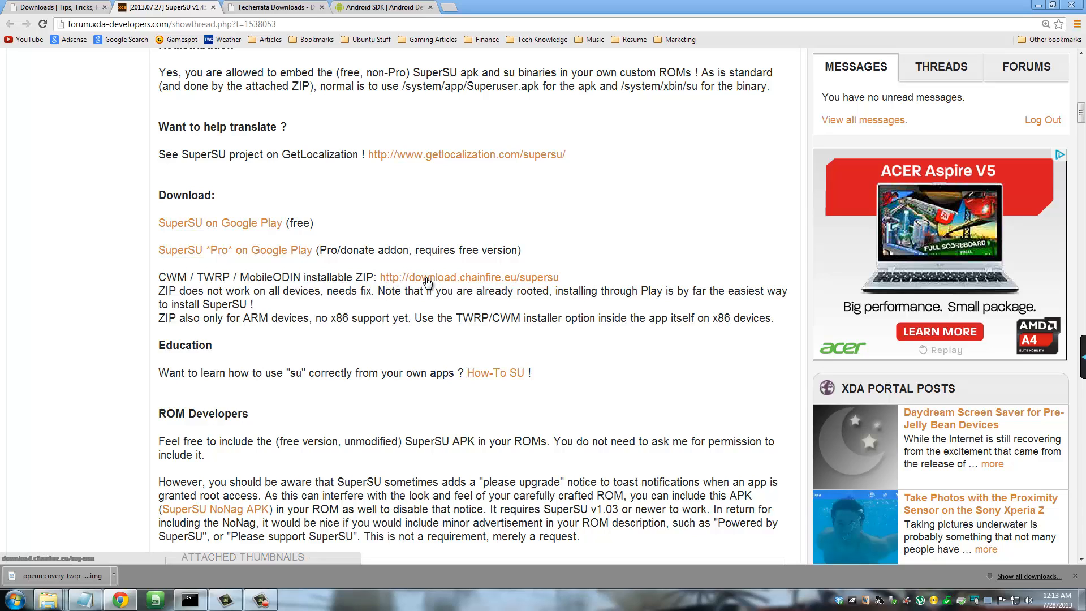
{"action": "double_click", "coordinate": [220, 223]}
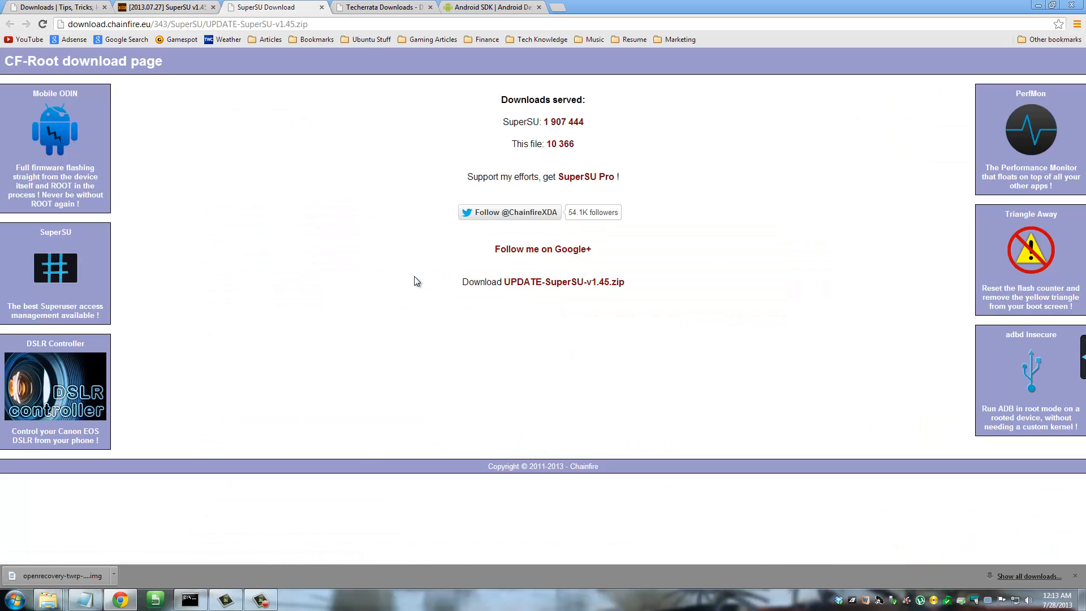
{"action": "mouse_move", "coordinate": [542, 171]}
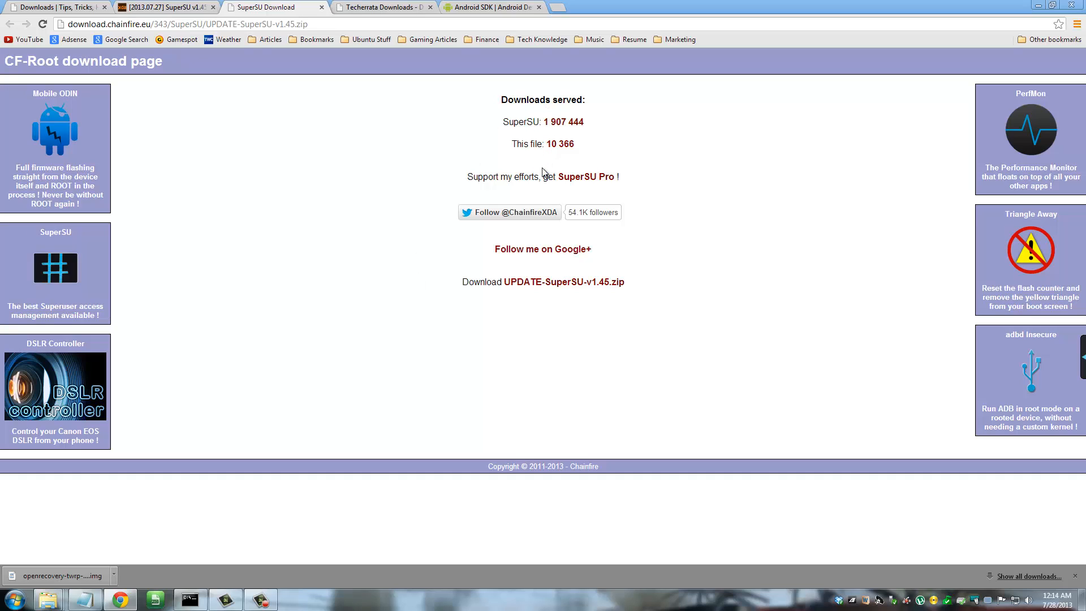
{"action": "mouse_move", "coordinate": [563, 282]}
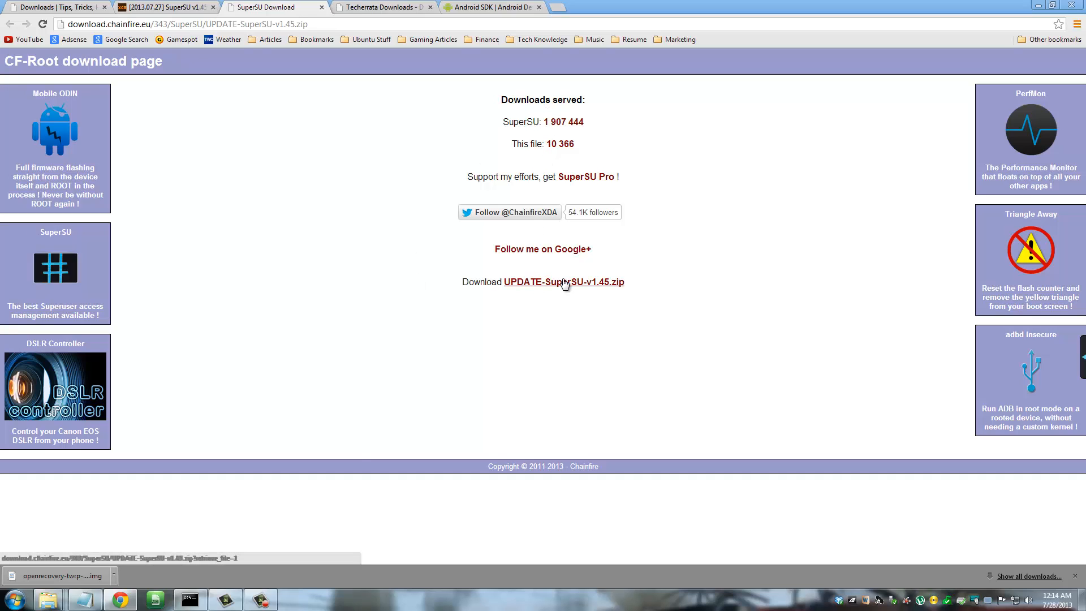
{"action": "mouse_move", "coordinate": [606, 289]}
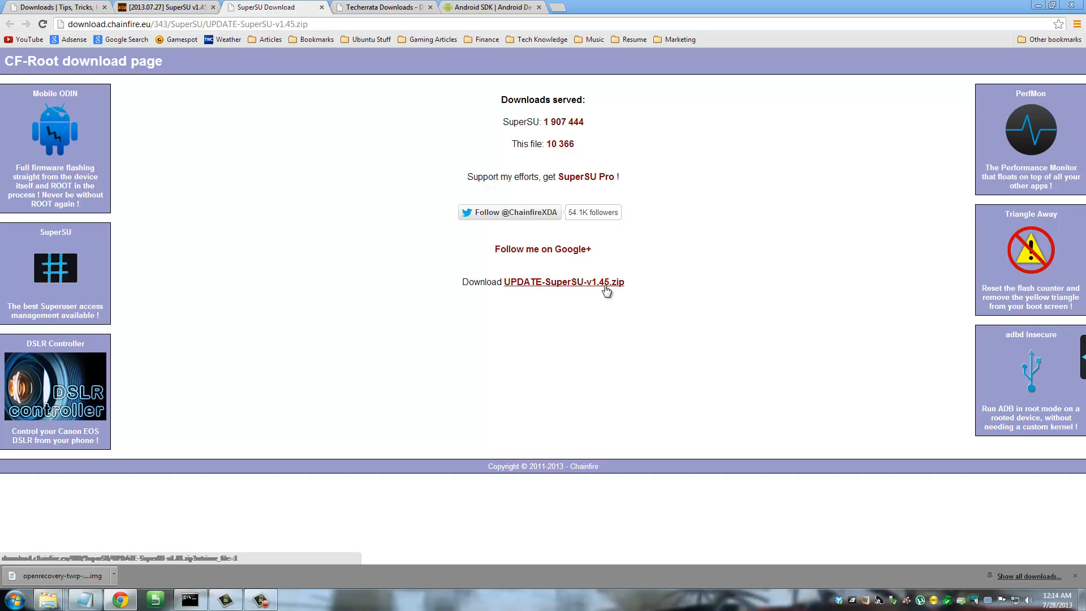
{"action": "mouse_move", "coordinate": [539, 301]}
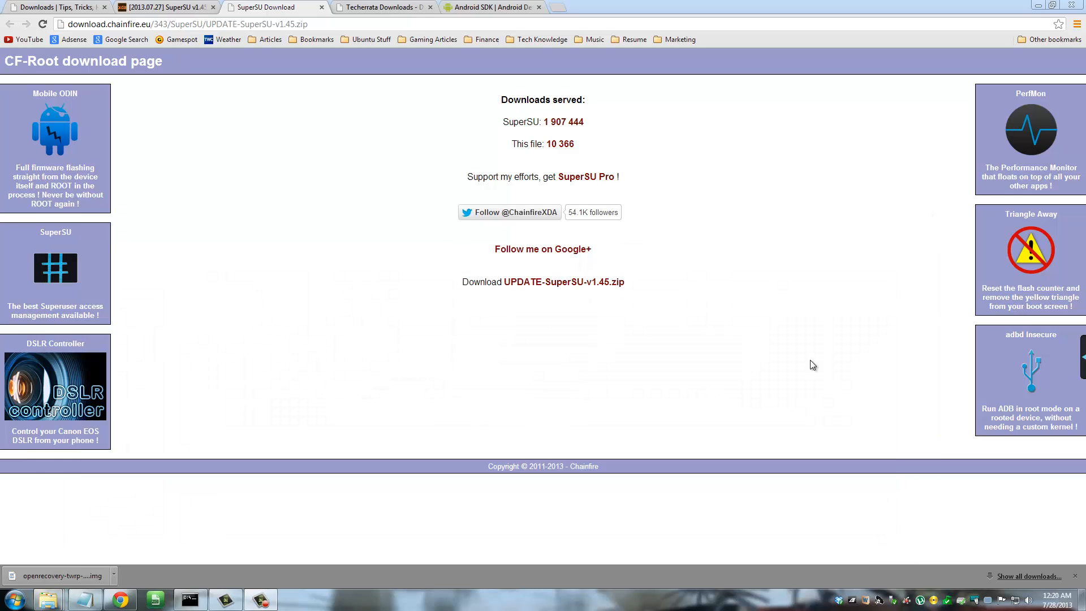
{"action": "mouse_move", "coordinate": [815, 218]}
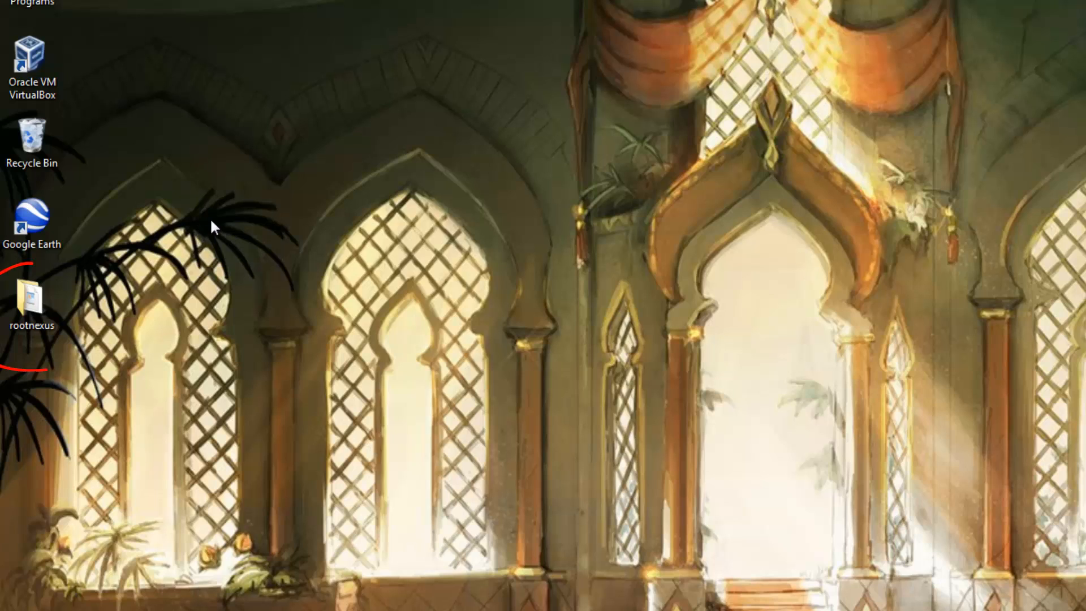
Open the rootnexus folder from the desktop
{"action": "left_click", "coordinate": [32, 301]}
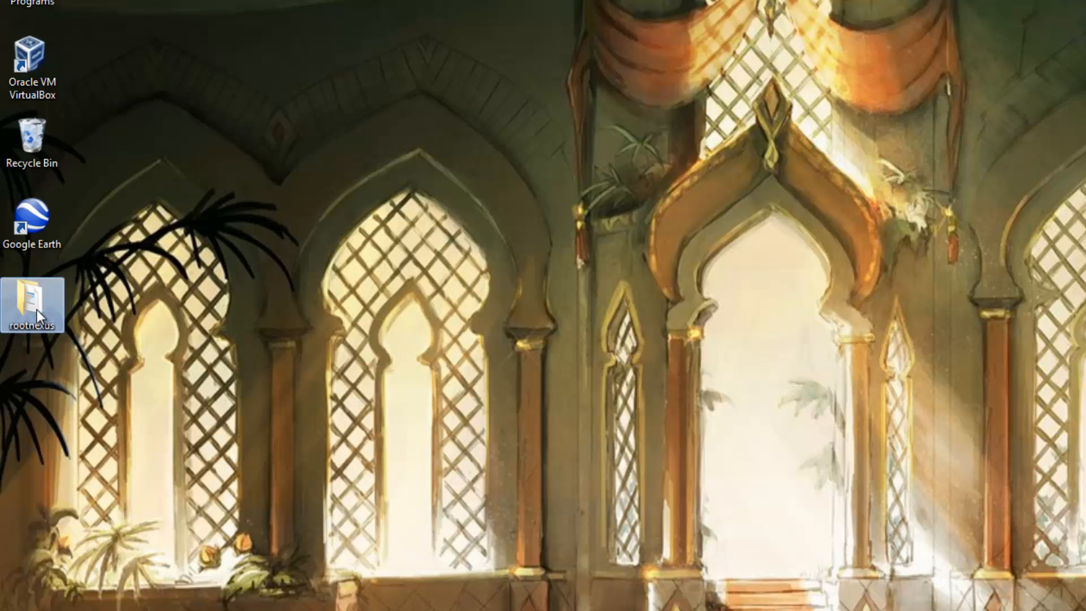
{"action": "double_click", "coordinate": [32, 294]}
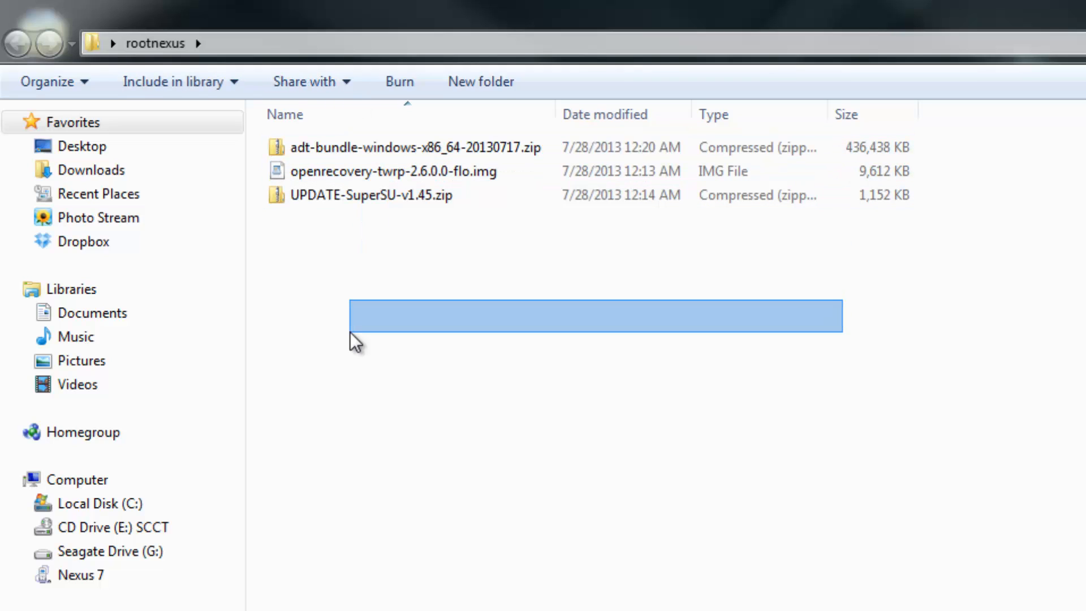
Delete adt-bundle-windows-x86_64-20130717.zip to the Recycle Bin, keeping its extracted folder
{"action": "left_click", "coordinate": [356, 322]}
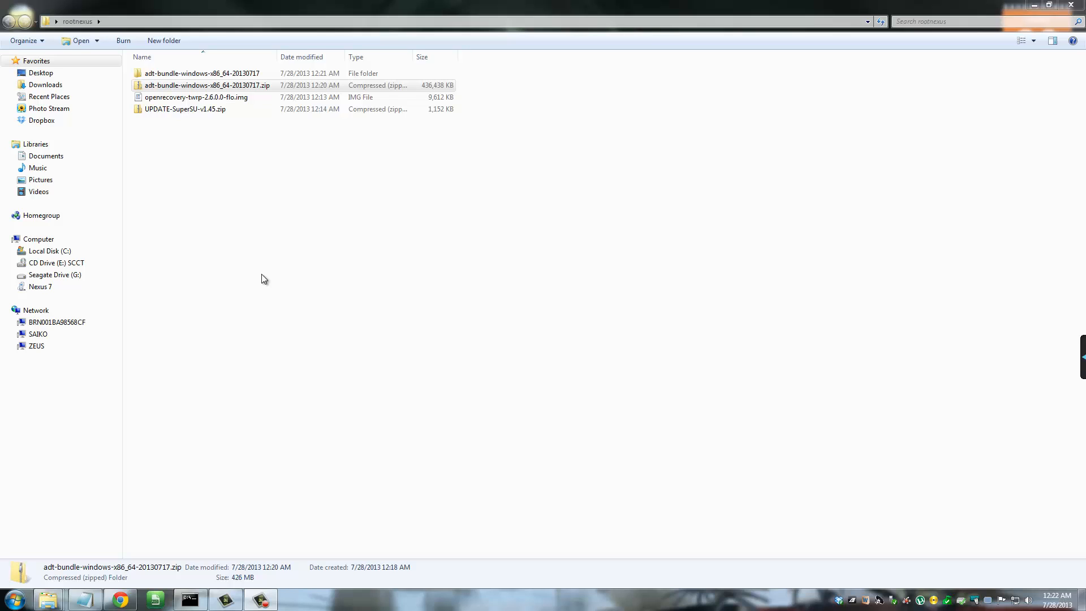
{"action": "left_click", "coordinate": [206, 85]}
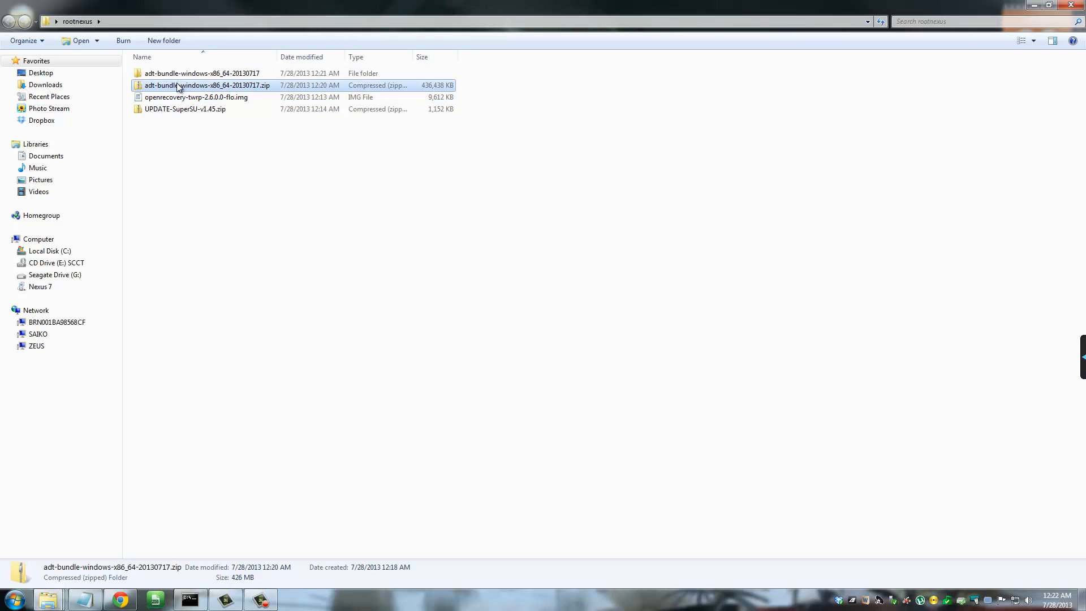
{"action": "left_click", "coordinate": [201, 72]}
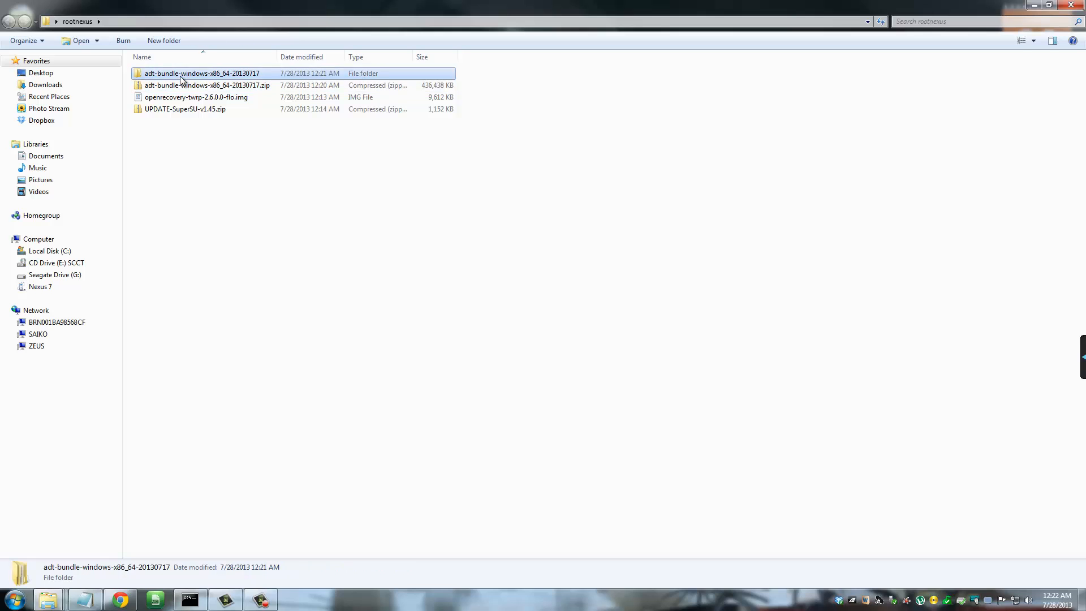
{"action": "right_click", "coordinate": [202, 85]}
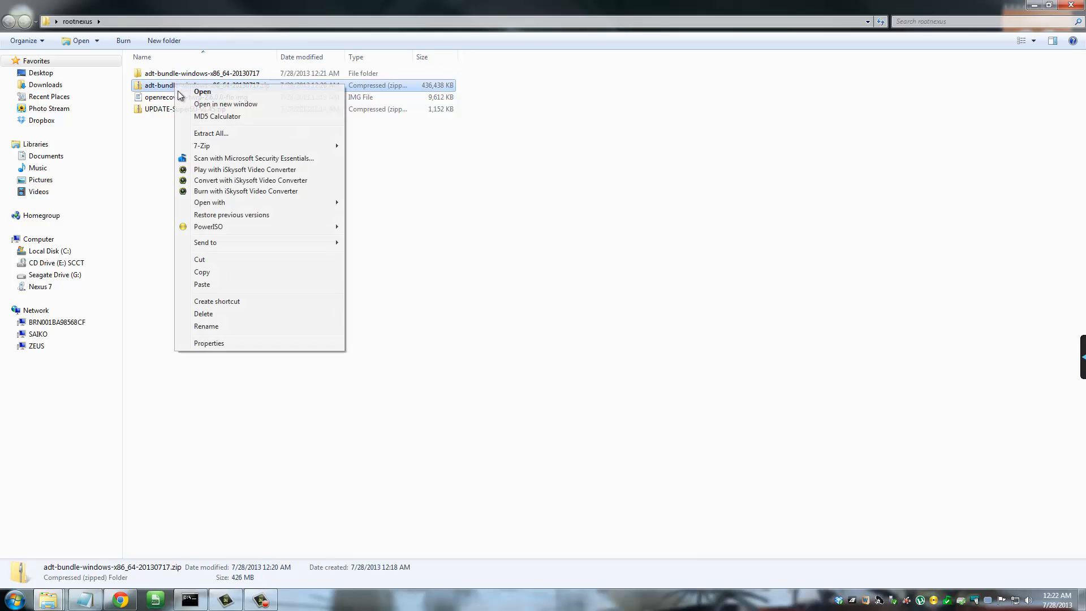
{"action": "left_click", "coordinate": [203, 313]}
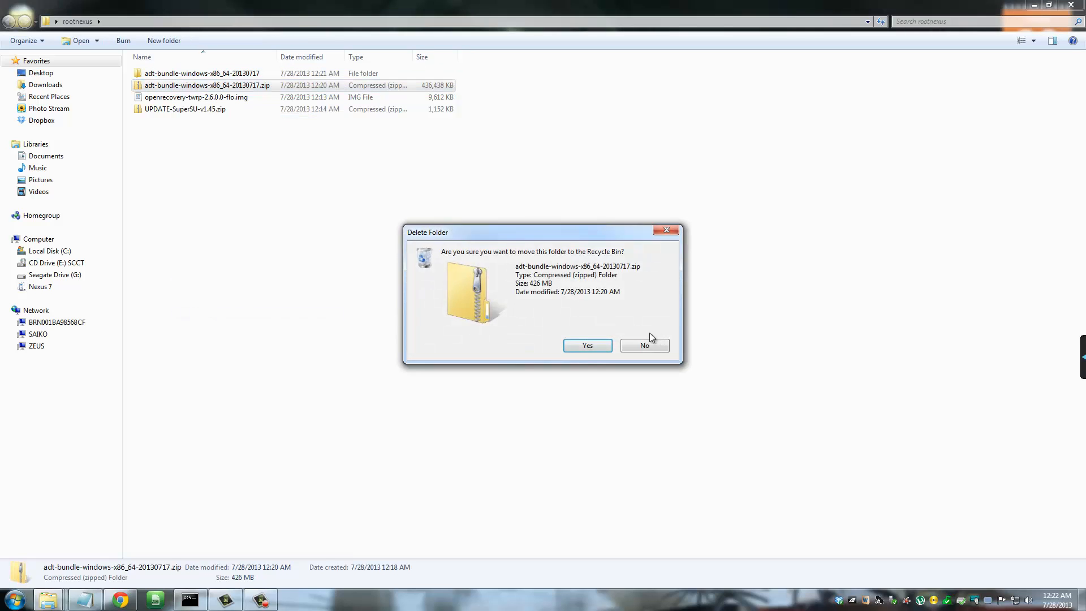
{"action": "left_click", "coordinate": [587, 345]}
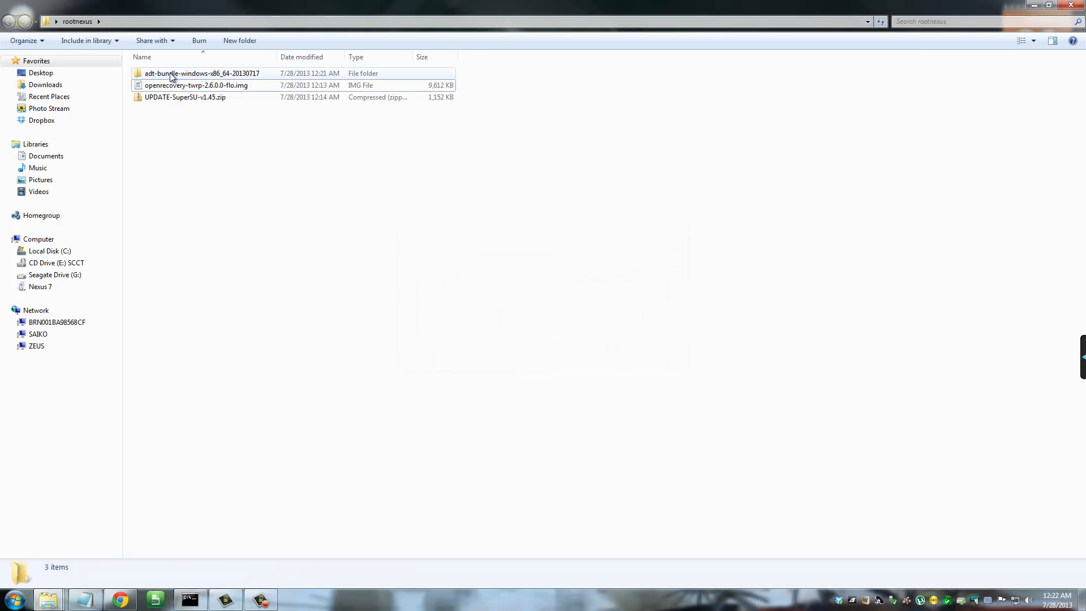
Navigate into adt-bundle > sdk > platform-tools and copy all its files
{"action": "double_click", "coordinate": [201, 73]}
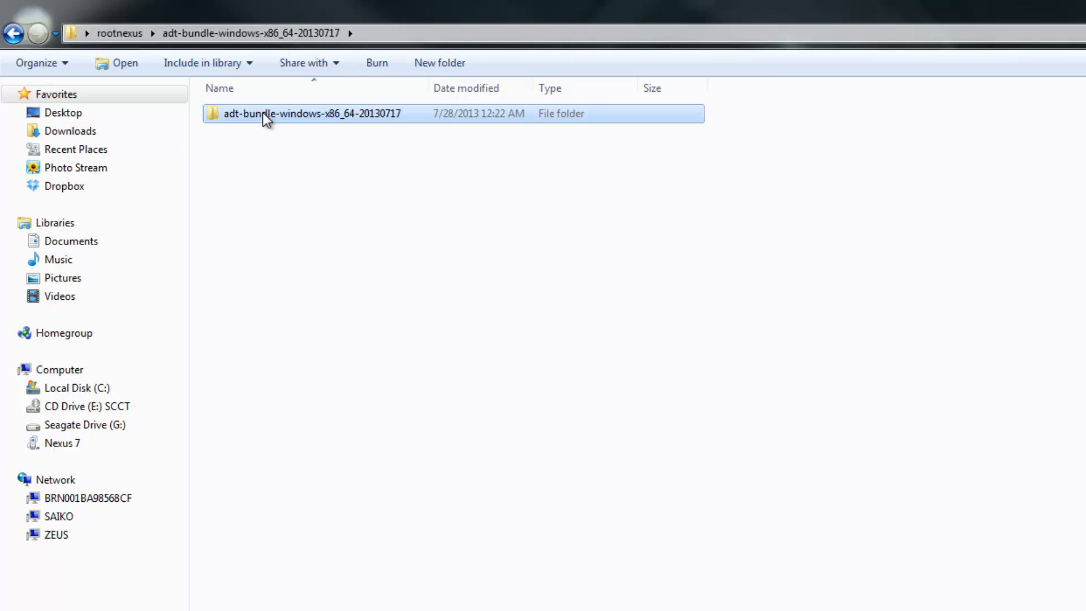
{"action": "double_click", "coordinate": [310, 113]}
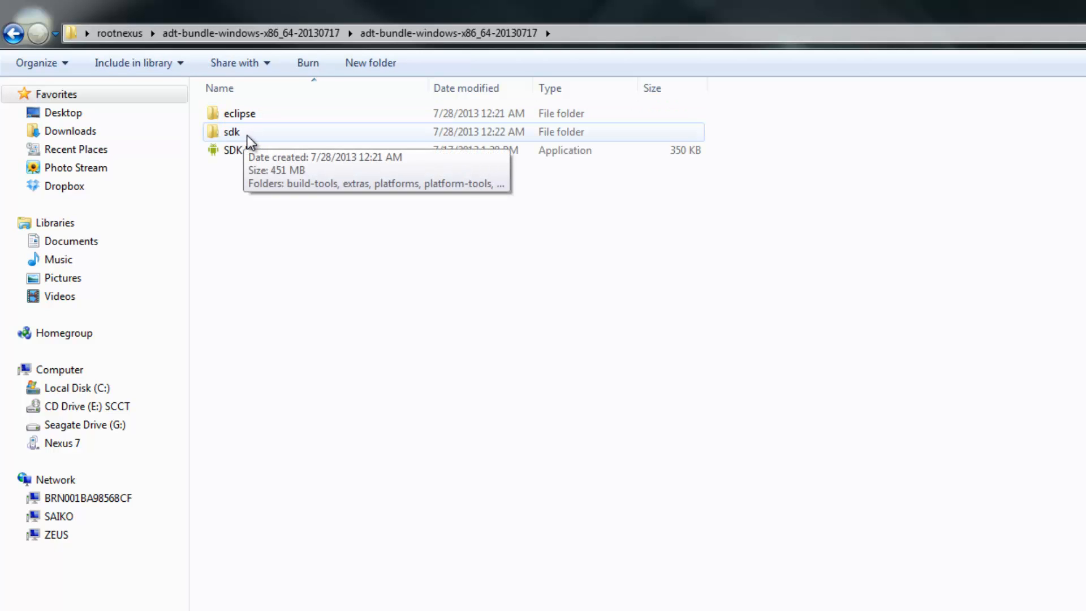
{"action": "double_click", "coordinate": [230, 131]}
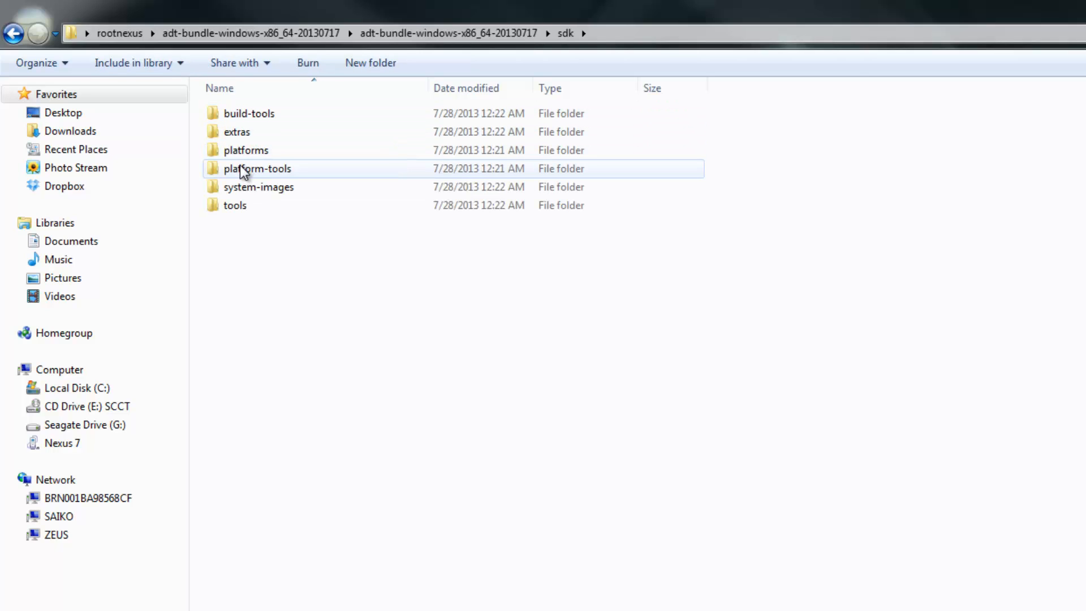
{"action": "double_click", "coordinate": [257, 168]}
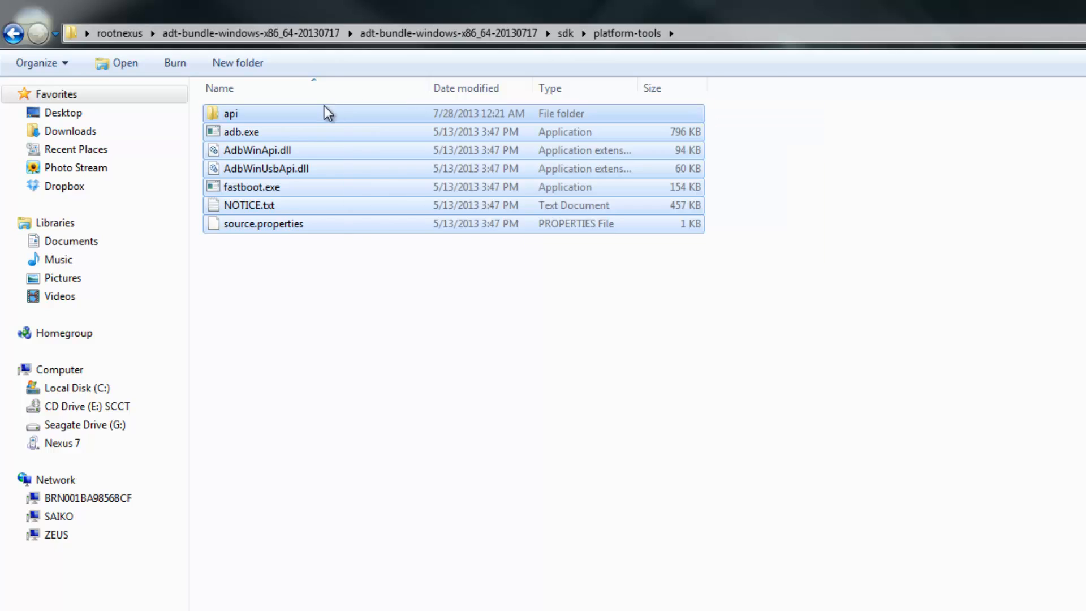
{"action": "right_click", "coordinate": [231, 113]}
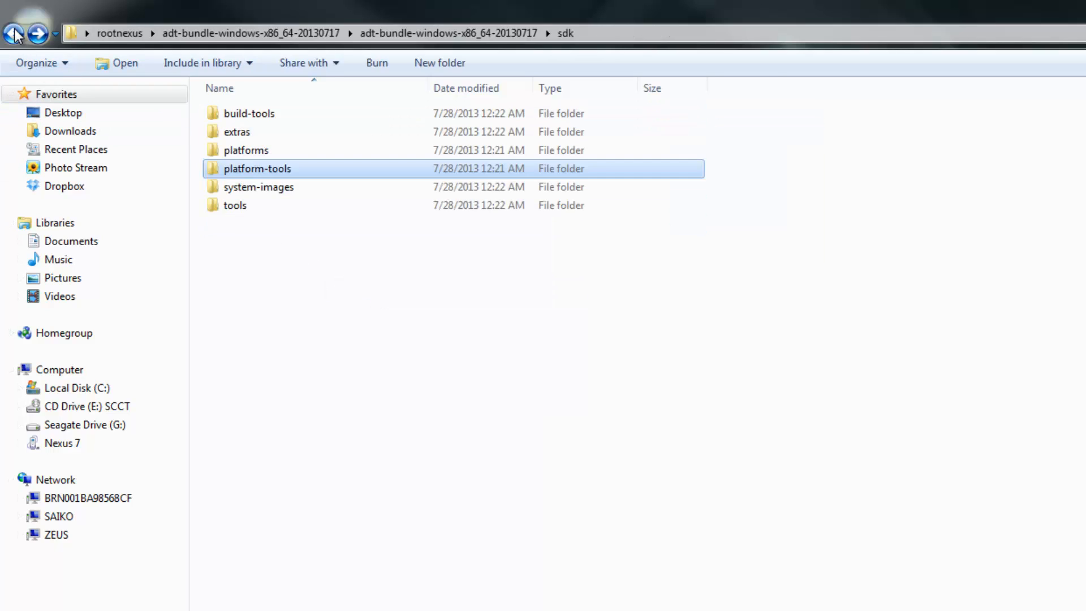
Return to rootnexus and paste the platform-tools files, including adb.exe and fastboot.exe
{"action": "left_click", "coordinate": [11, 34]}
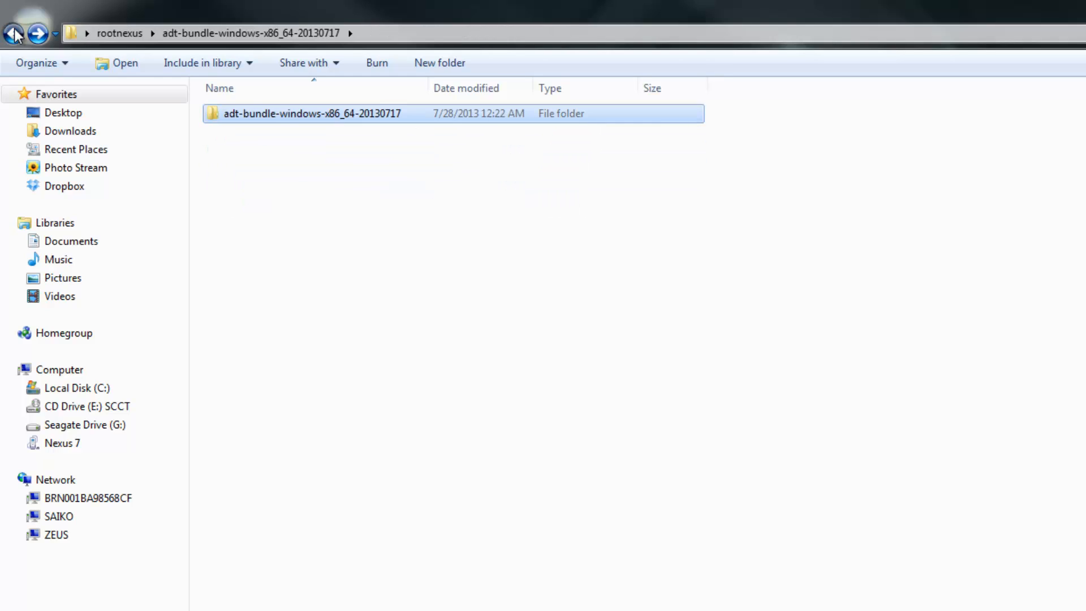
{"action": "left_click", "coordinate": [13, 33]}
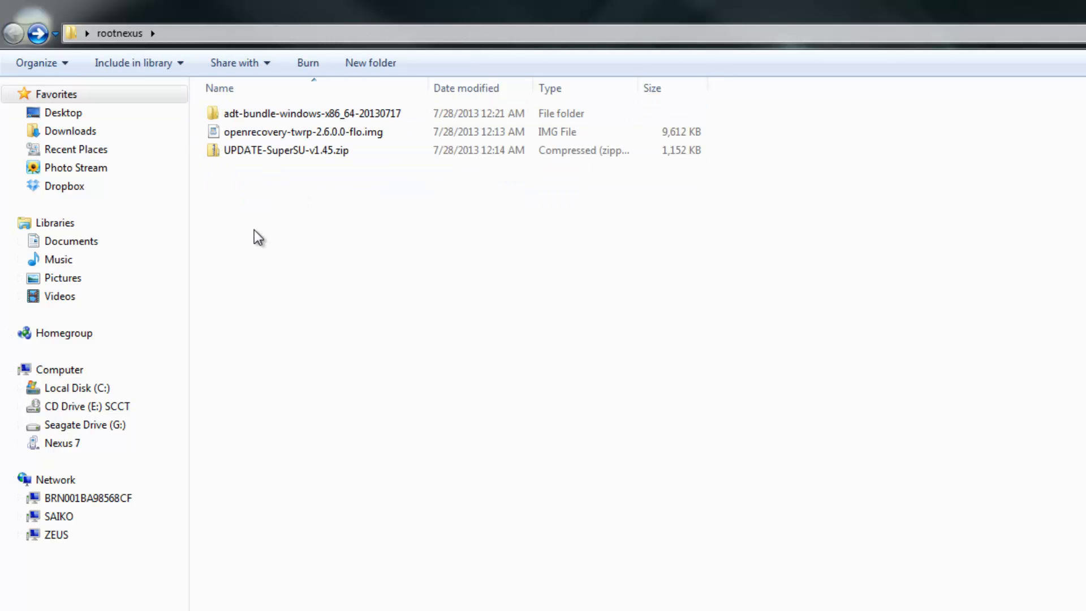
{"action": "right_click", "coordinate": [257, 237]}
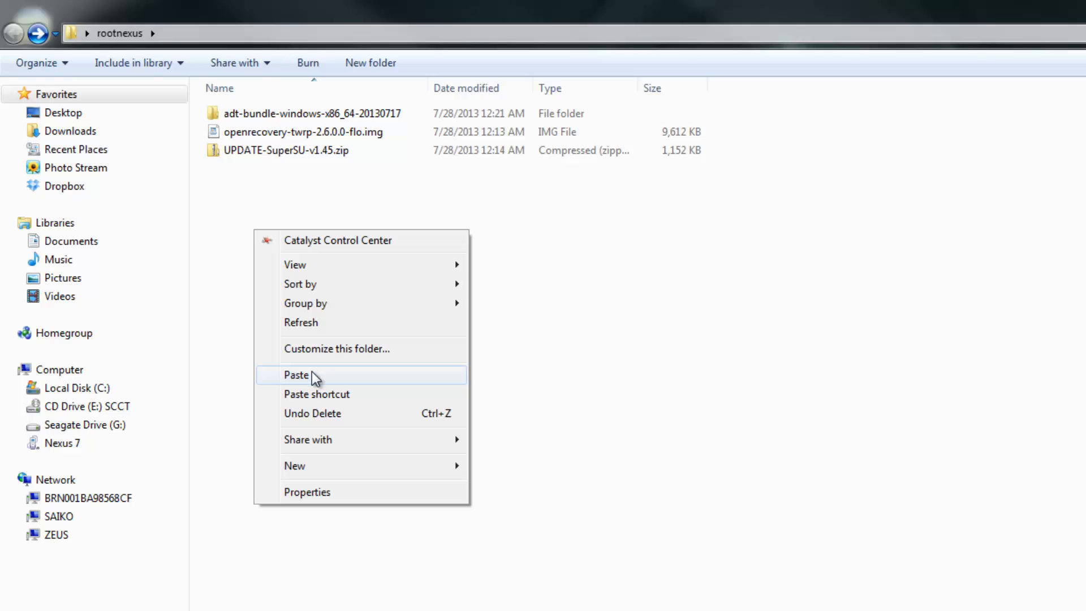
{"action": "left_click", "coordinate": [296, 375]}
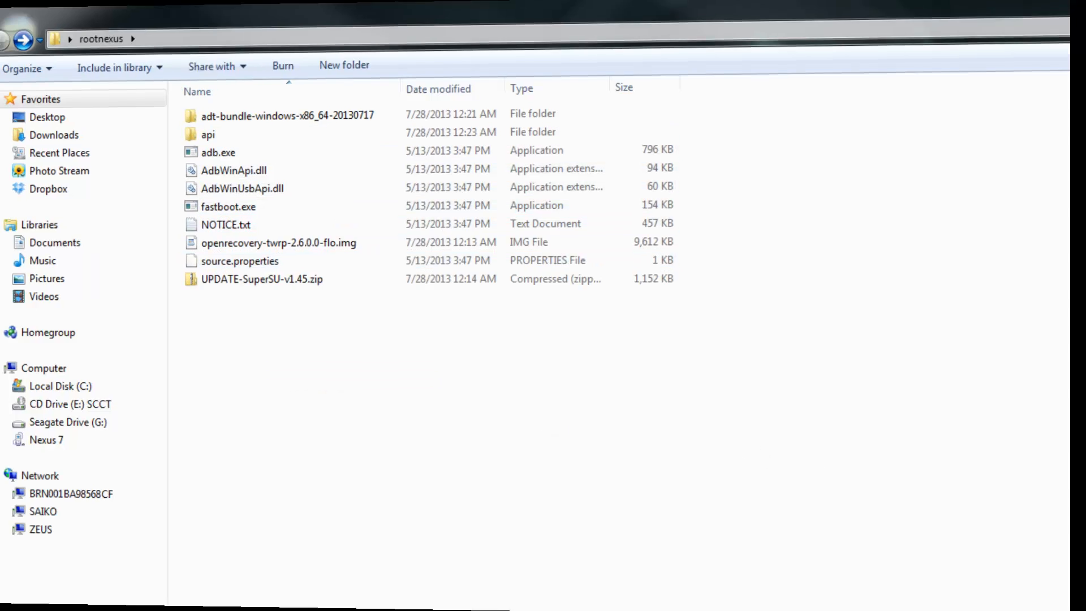